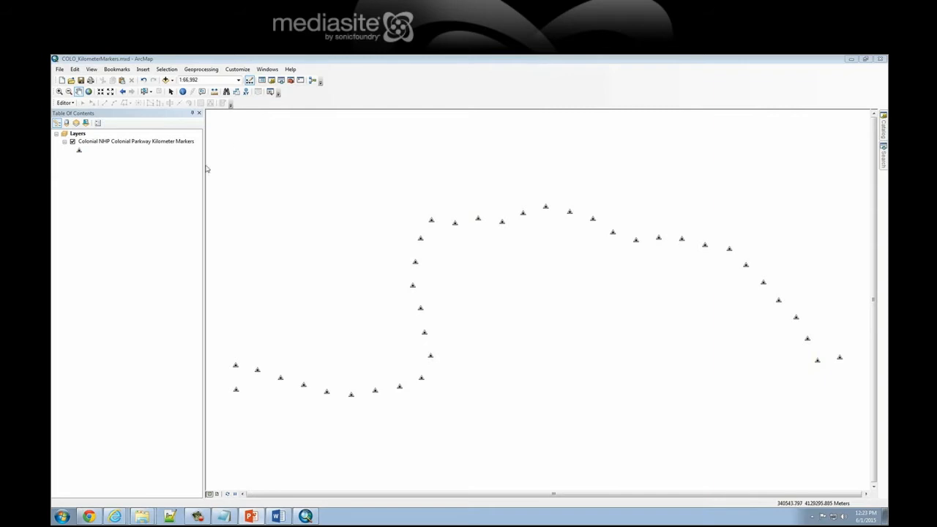
{"action": "mouse_move", "coordinate": [126, 147]}
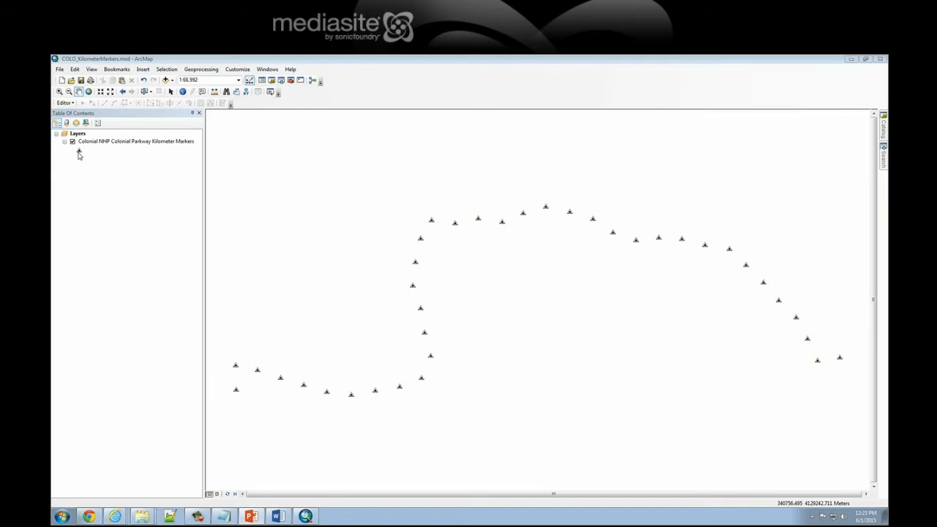
{"action": "mouse_move", "coordinate": [145, 150]}
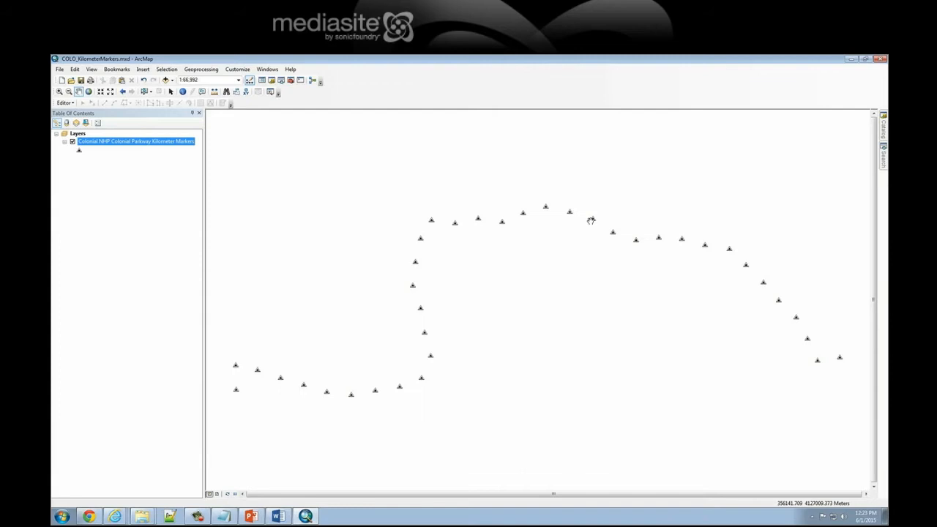
{"action": "mouse_move", "coordinate": [587, 220]}
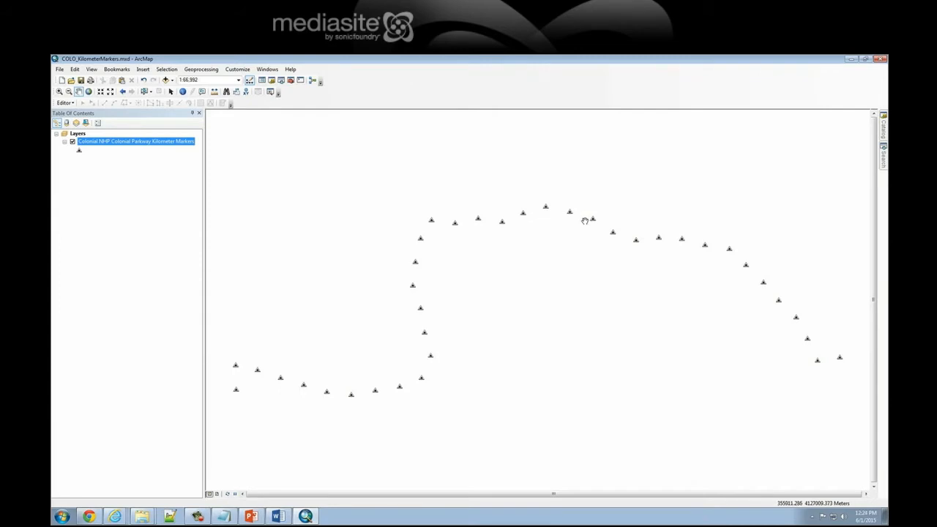
{"action": "mouse_move", "coordinate": [610, 352]}
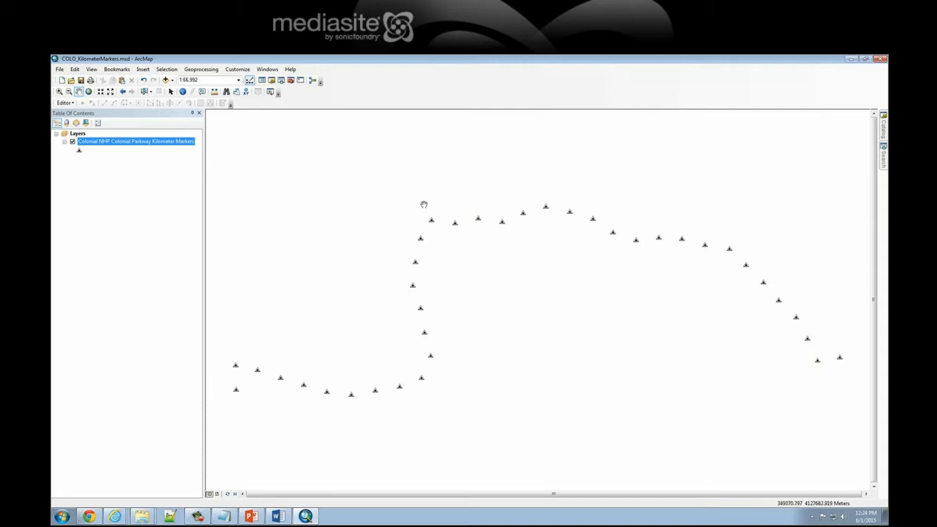
{"action": "mouse_move", "coordinate": [339, 196]}
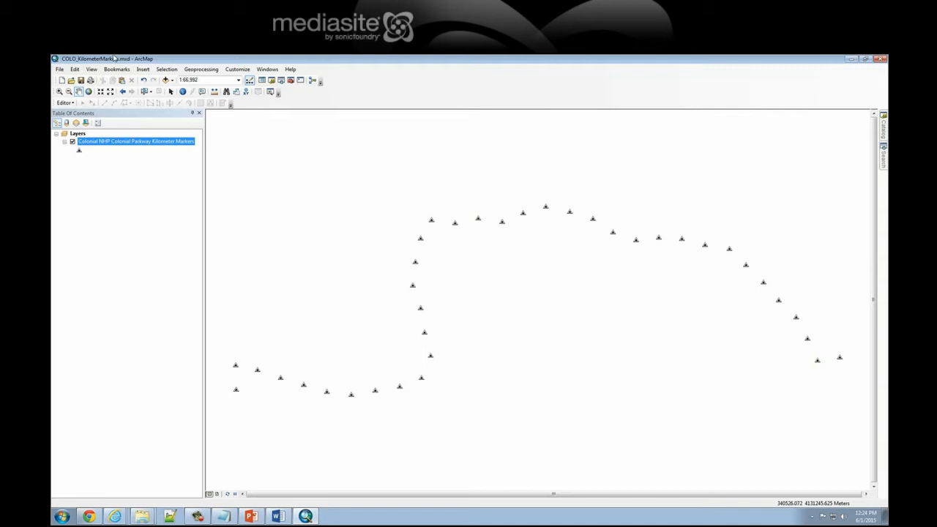
Step: Sign in to ArcGIS Online from ArcMap's File menu with the account username and password
{"action": "left_click", "coordinate": [59, 69]}
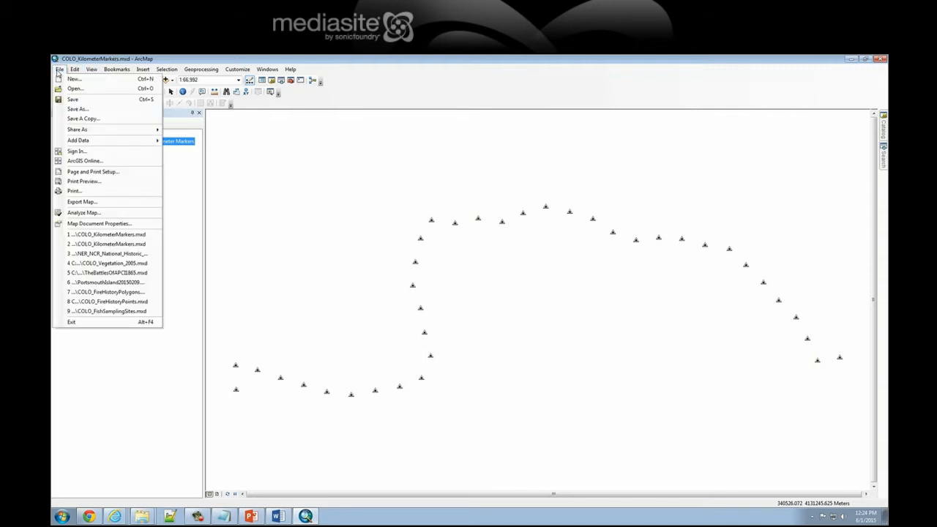
{"action": "mouse_move", "coordinate": [84, 150]}
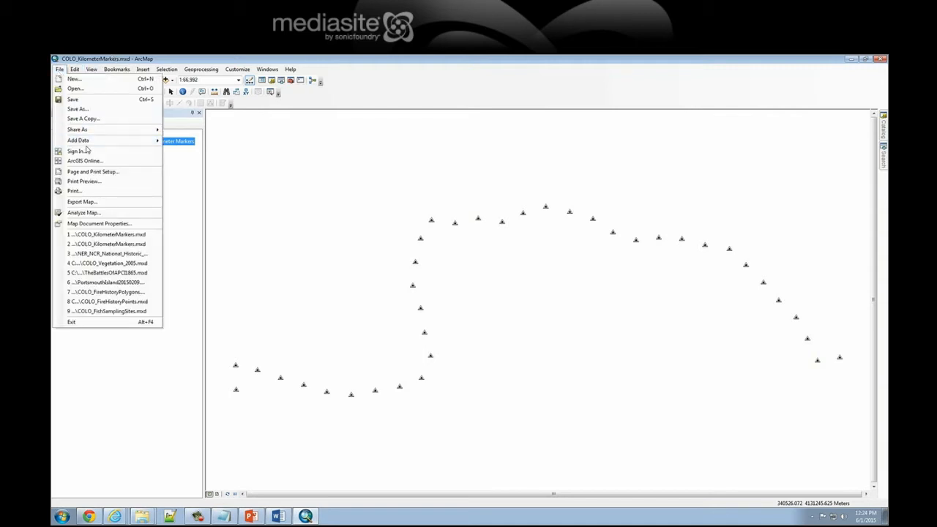
{"action": "mouse_move", "coordinate": [92, 171]}
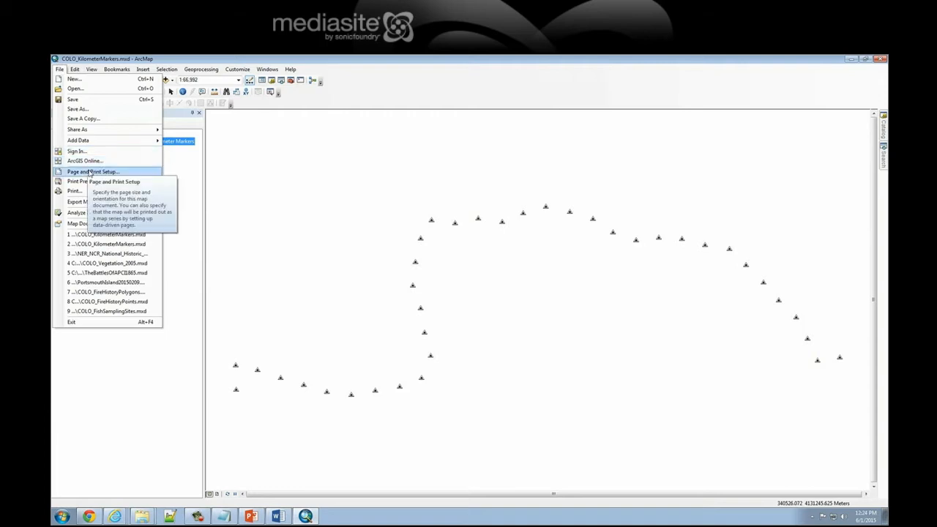
{"action": "mouse_move", "coordinate": [85, 161]}
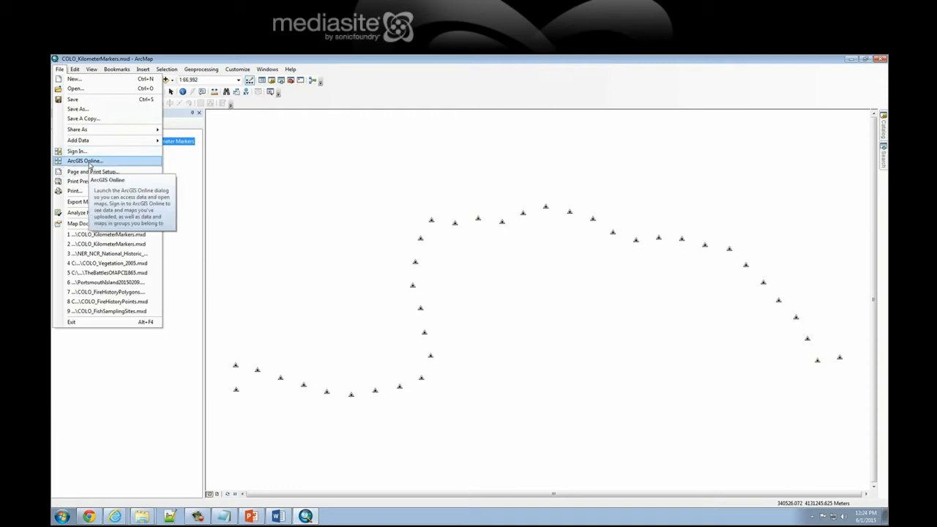
{"action": "mouse_move", "coordinate": [76, 151]}
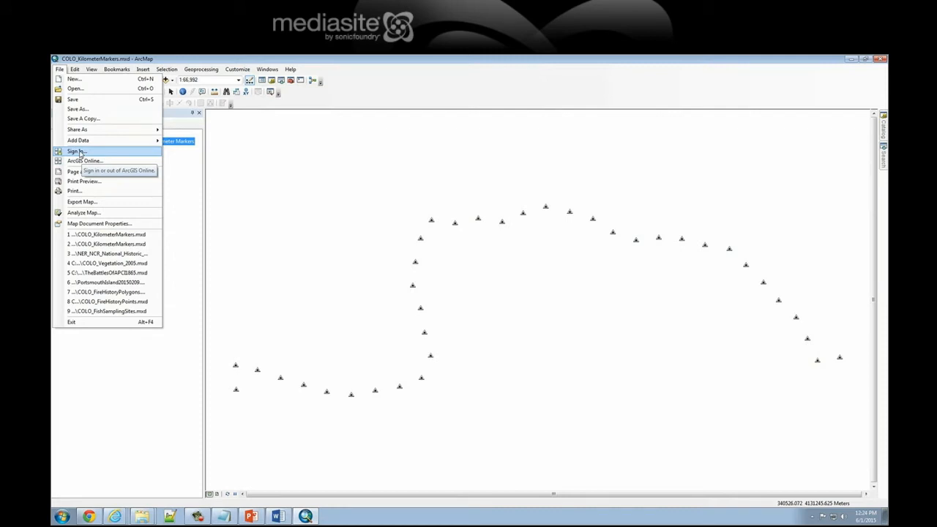
{"action": "left_click", "coordinate": [76, 150]}
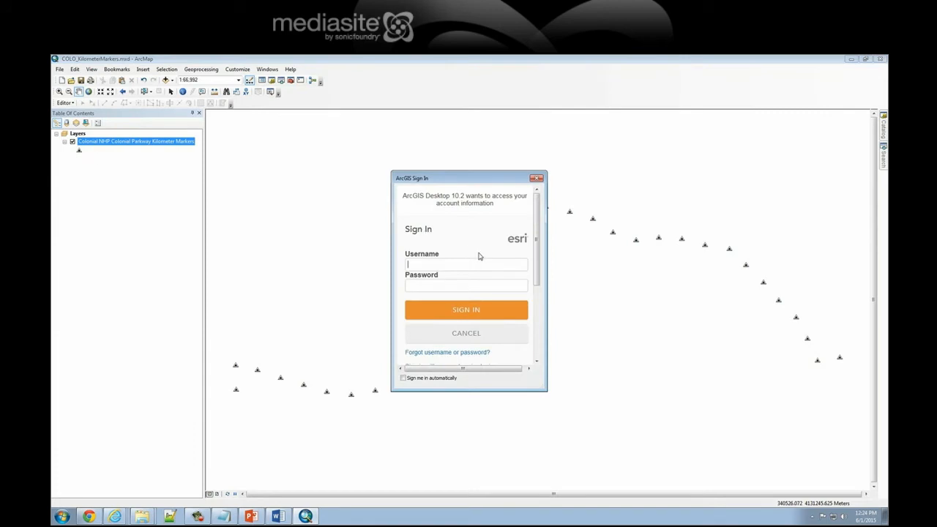
{"action": "type", "text": "bill_slocumb"}
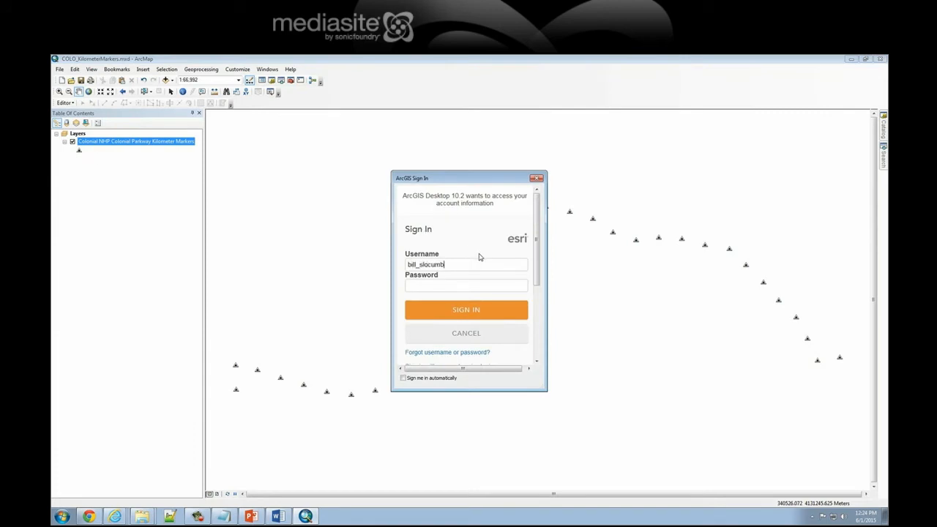
{"action": "type", "text": "_nps"}
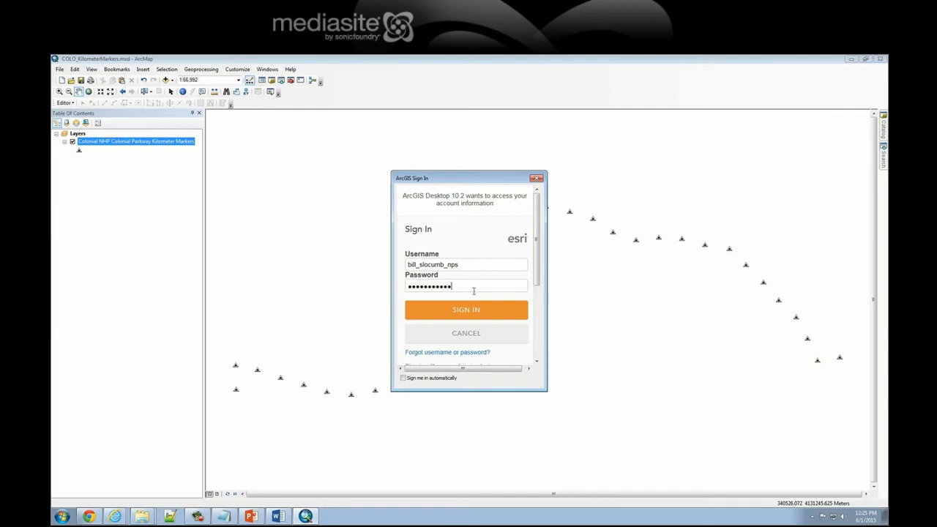
{"action": "left_click", "coordinate": [466, 308]}
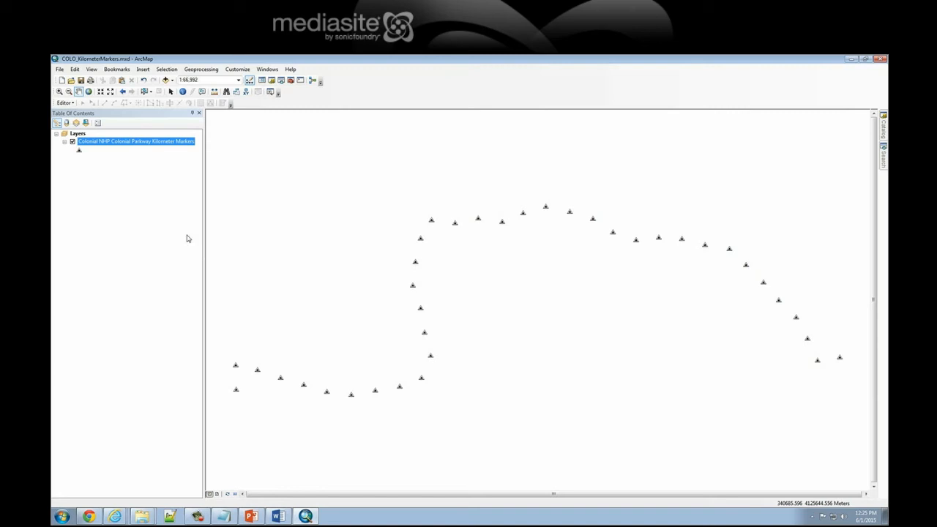
{"action": "mouse_move", "coordinate": [59, 69]}
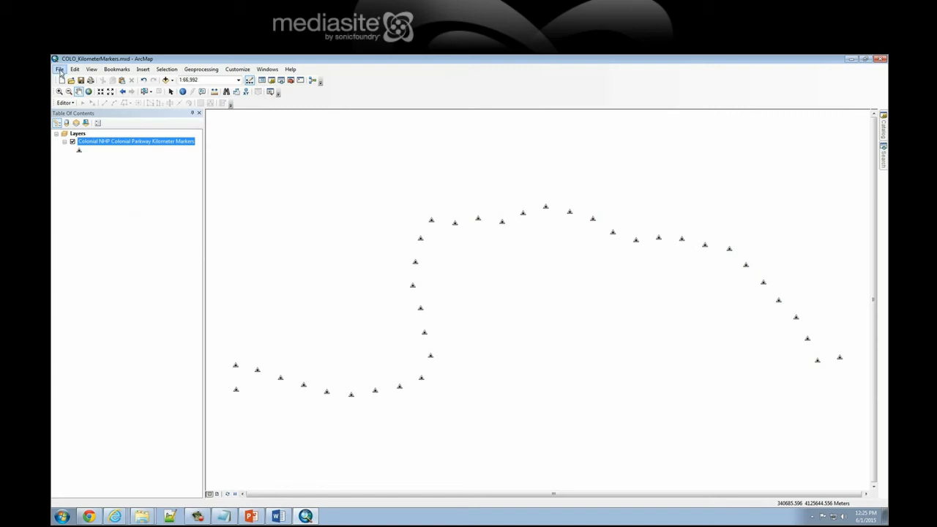
Step: Start publishing the kilometer markers map through File > Share As > Service
{"action": "left_click", "coordinate": [59, 69]}
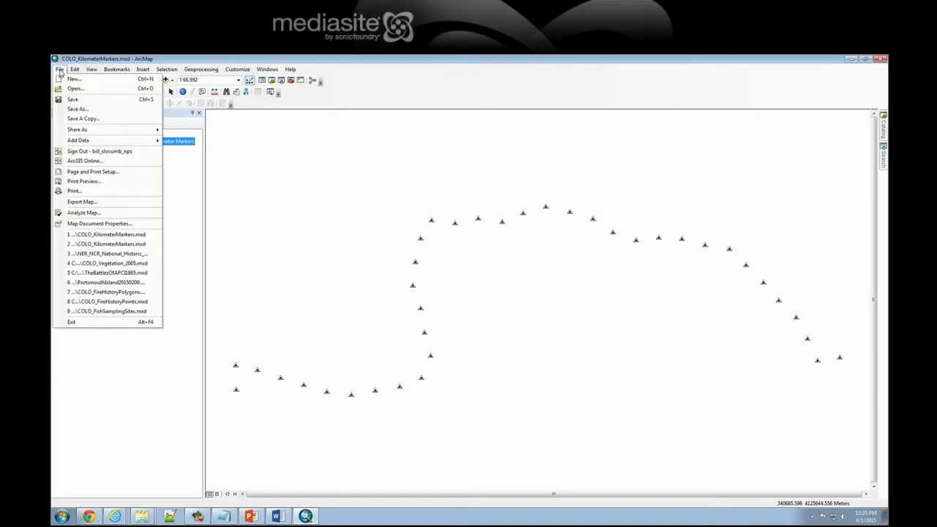
{"action": "mouse_move", "coordinate": [99, 151]}
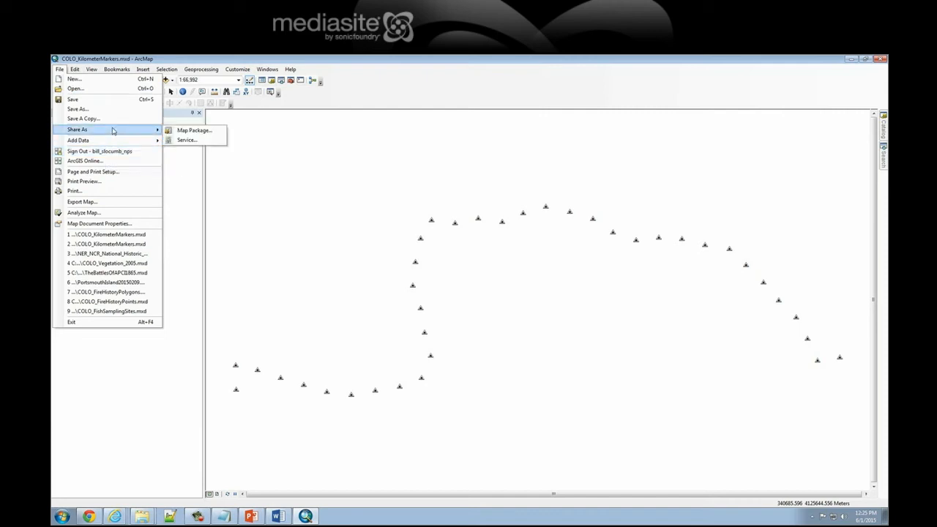
{"action": "mouse_move", "coordinate": [187, 140]}
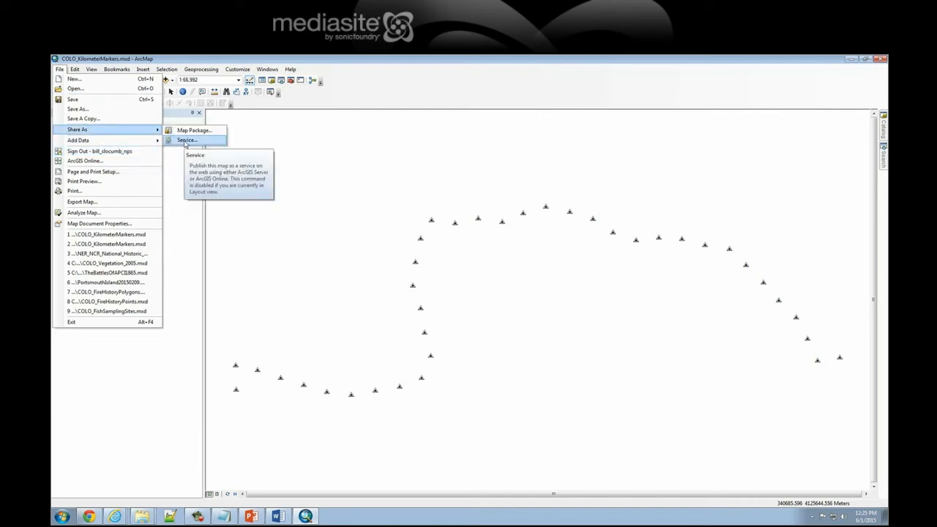
{"action": "left_click", "coordinate": [186, 140]}
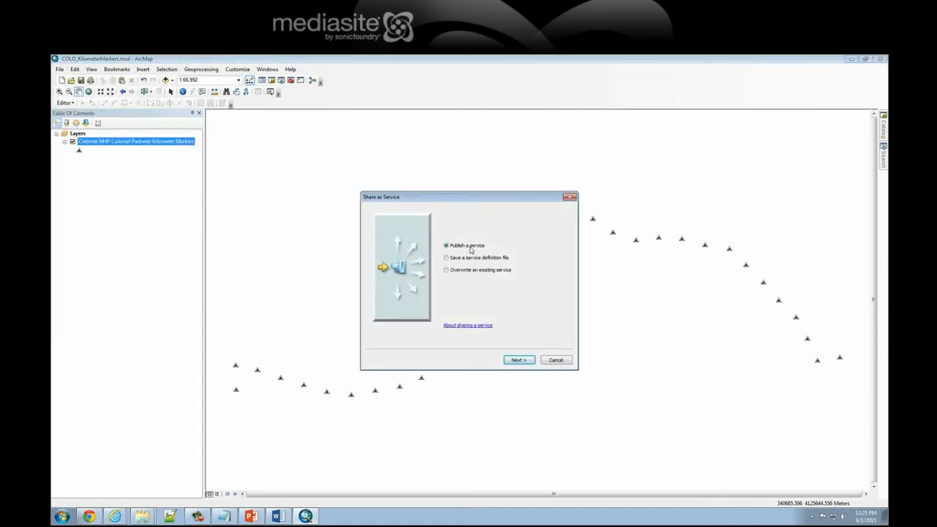
{"action": "mouse_move", "coordinate": [542, 369]}
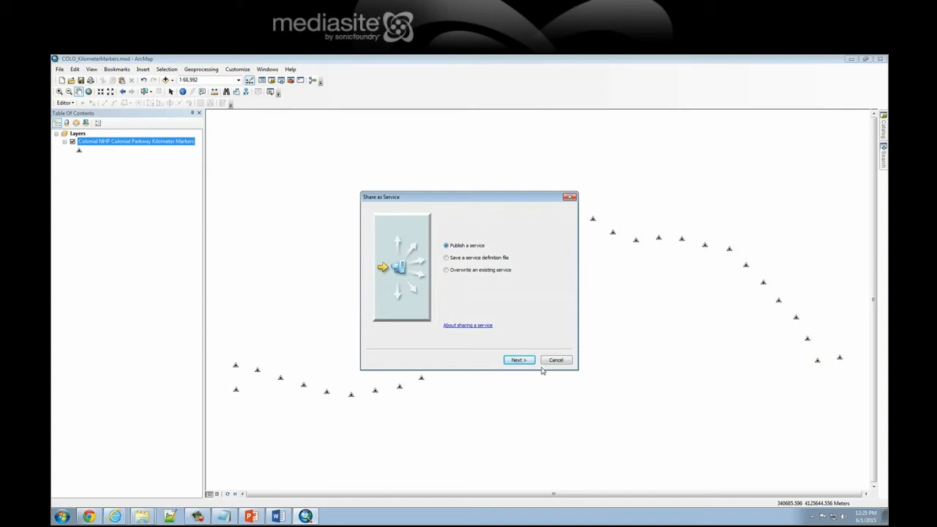
{"action": "mouse_move", "coordinate": [518, 360]}
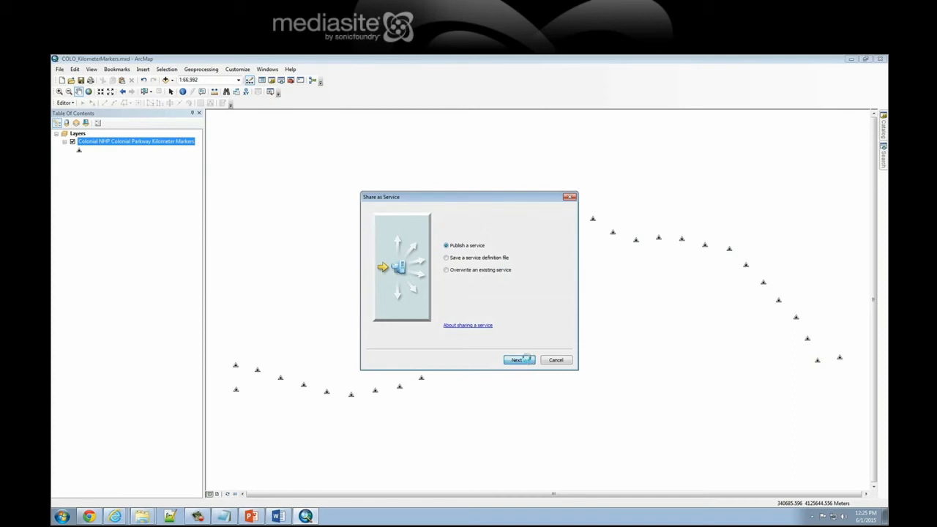
Step: Name the new hosted service COLO_Kilometer_Markers_mxd, fix the invalid name, and reach the Service Editor
{"action": "left_click", "coordinate": [517, 360]}
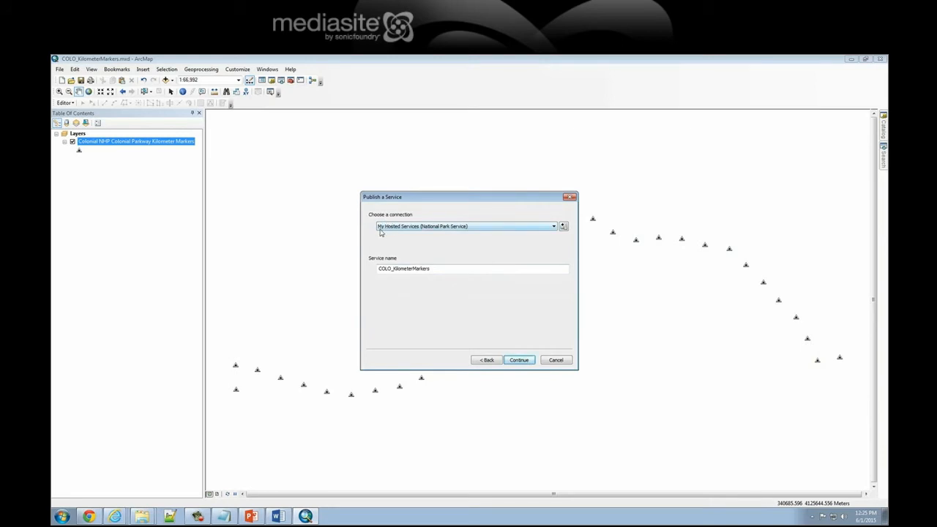
{"action": "mouse_move", "coordinate": [447, 233]}
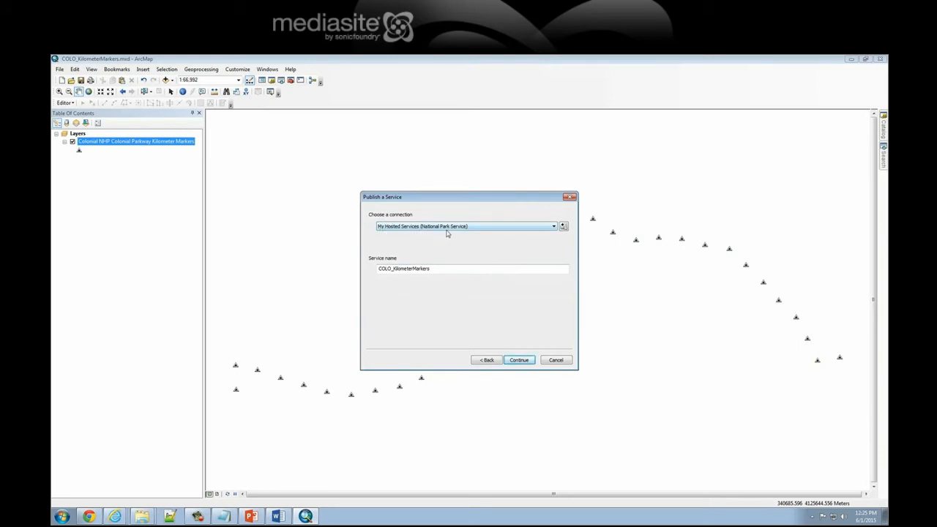
{"action": "mouse_move", "coordinate": [396, 259]}
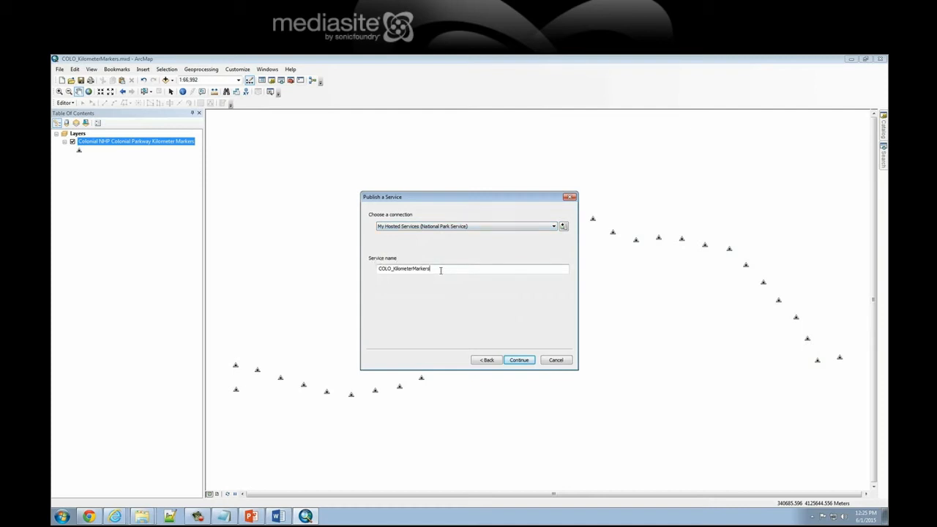
{"action": "type", "text": "_"}
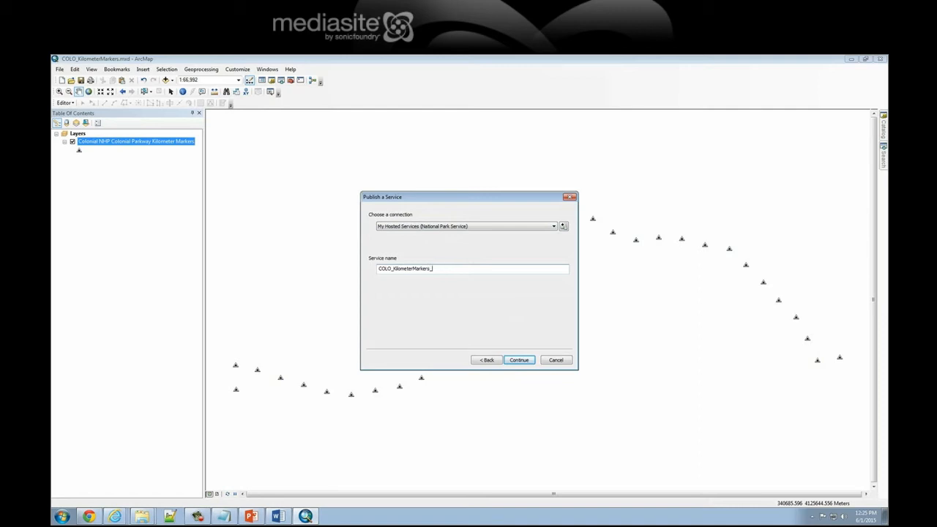
{"action": "type", "text": "mxd"}
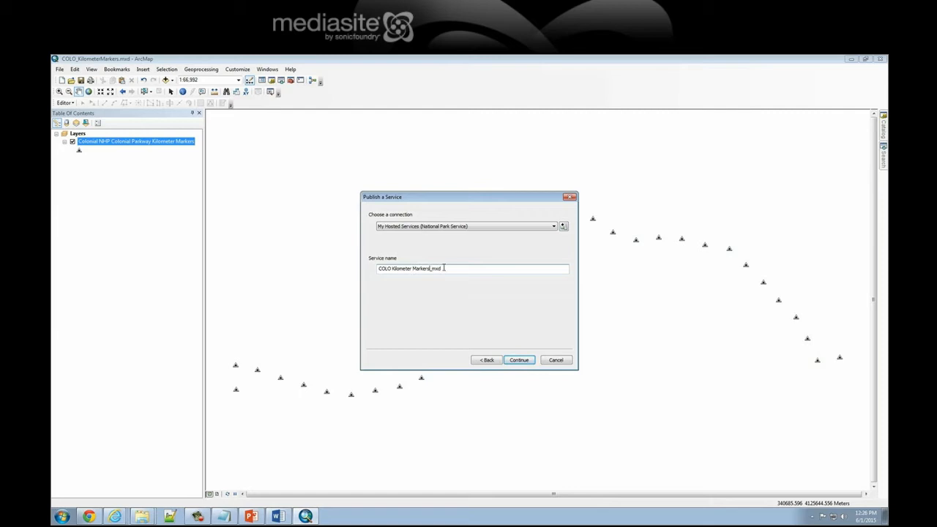
{"action": "mouse_move", "coordinate": [503, 337]}
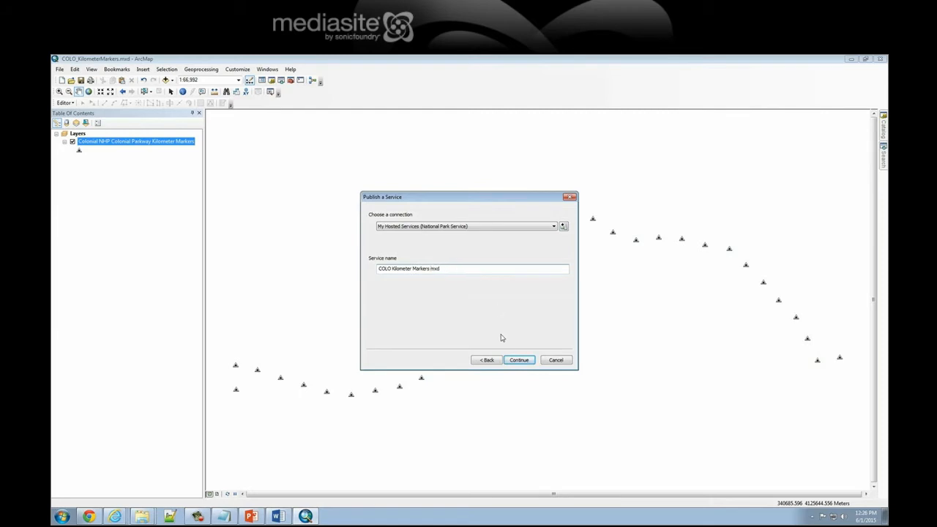
{"action": "left_click", "coordinate": [519, 360]}
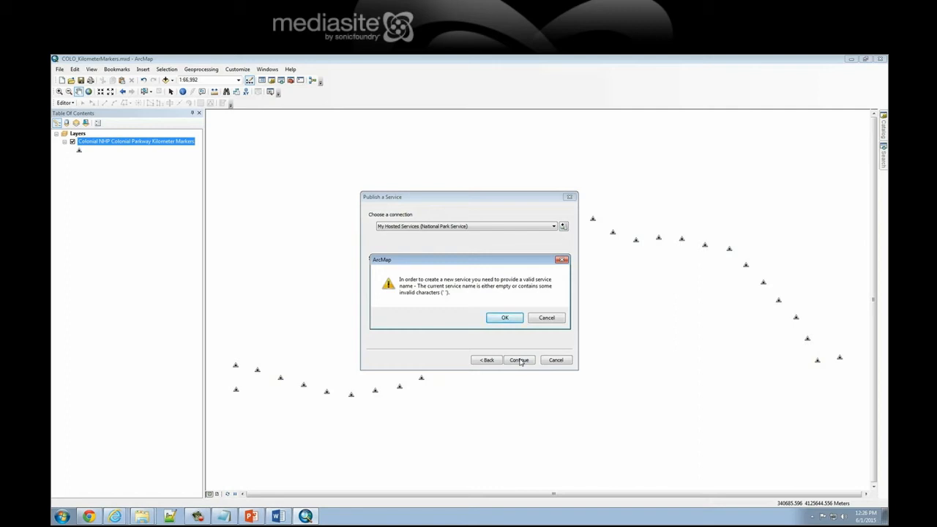
{"action": "left_click", "coordinate": [505, 317]}
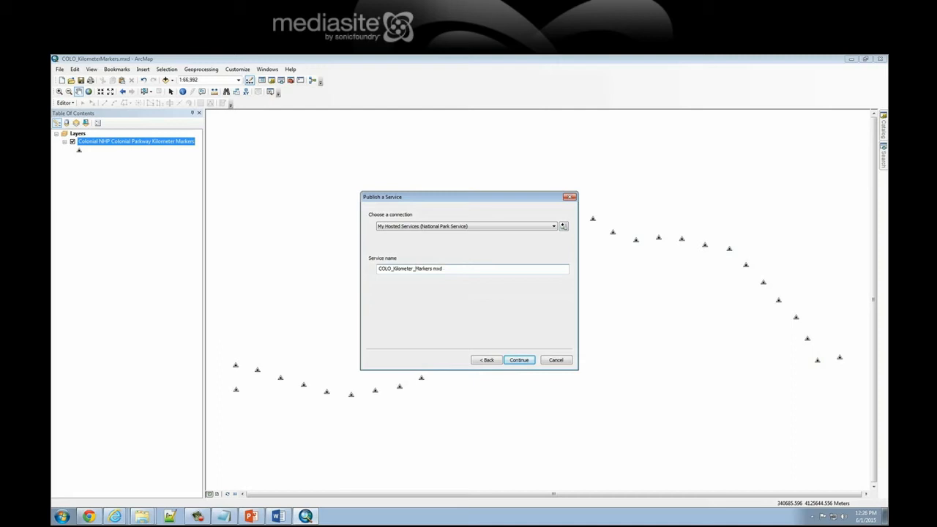
{"action": "left_click", "coordinate": [466, 269]}
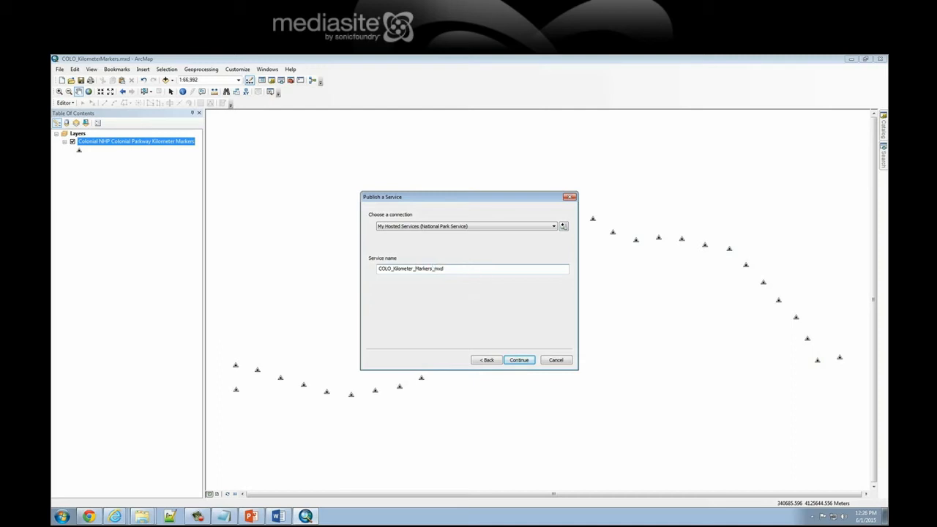
{"action": "mouse_move", "coordinate": [517, 337]}
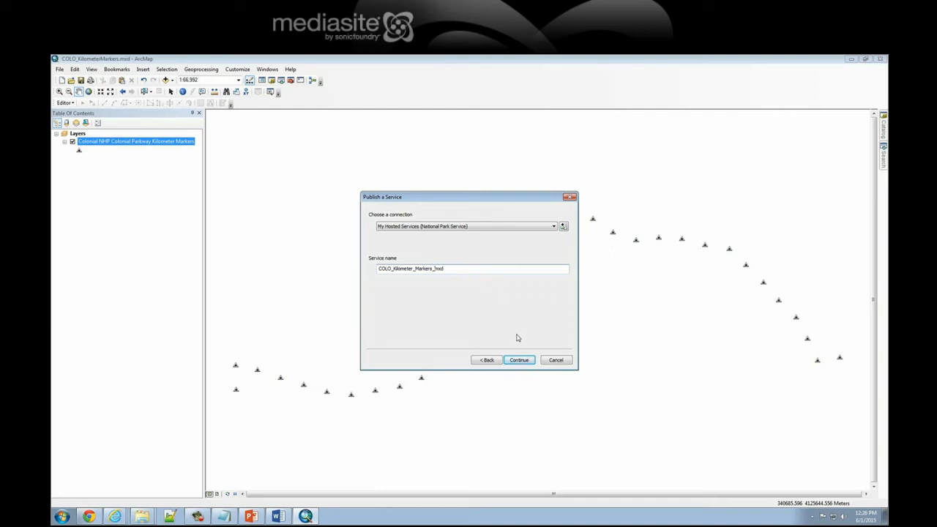
{"action": "mouse_move", "coordinate": [507, 309]}
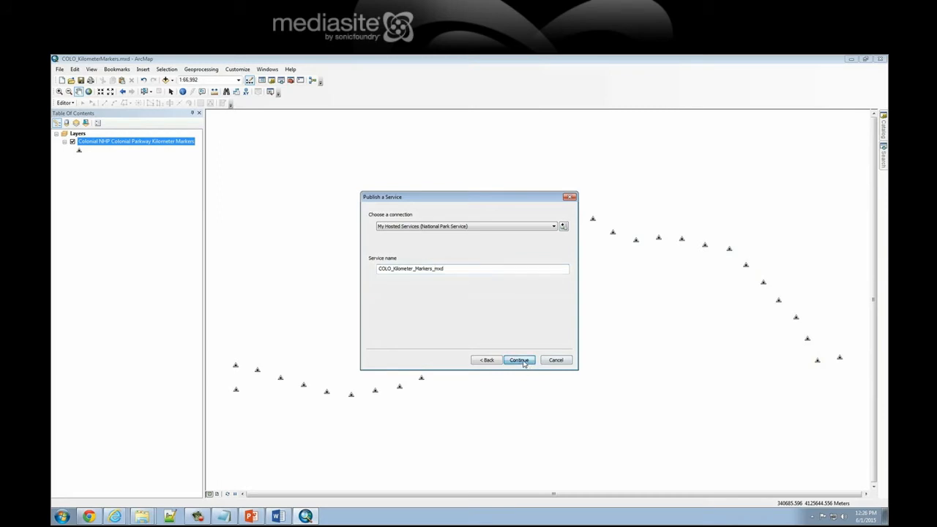
{"action": "left_click", "coordinate": [519, 360]}
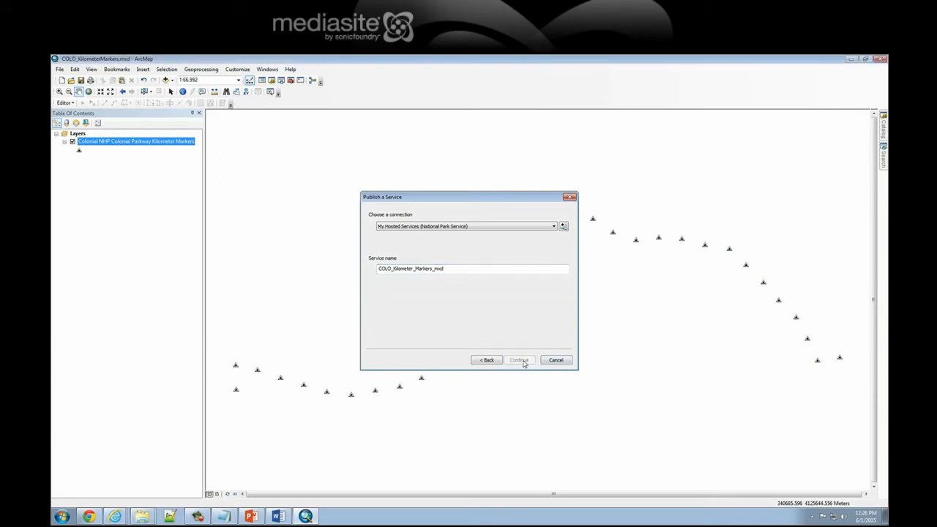
{"action": "left_click", "coordinate": [520, 359]}
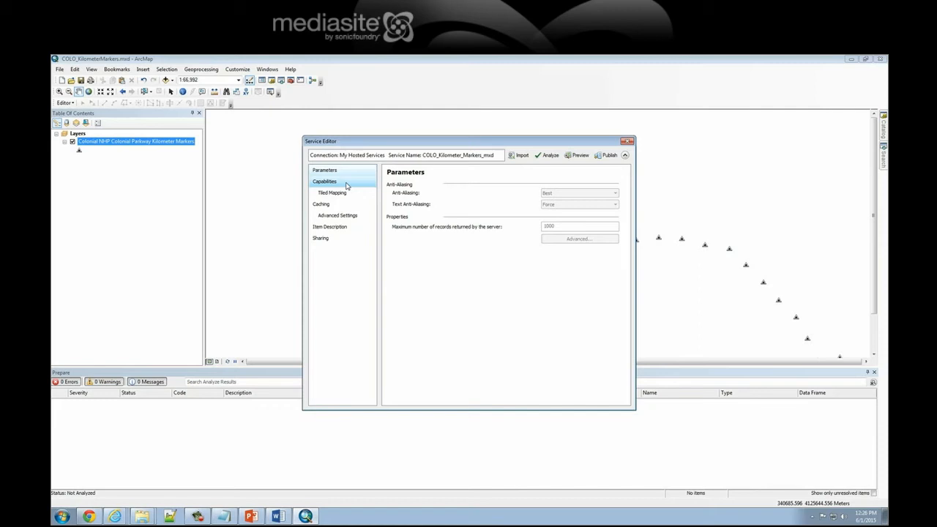
Step: Enable Feature Access instead of Tiled Mapping, then select the 1000 maximum records value
{"action": "left_click", "coordinate": [325, 169]}
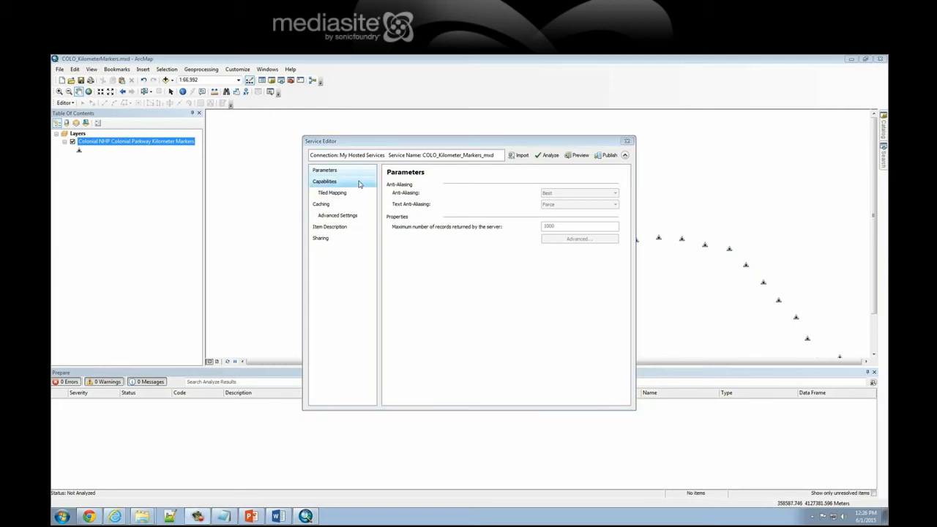
{"action": "left_click", "coordinate": [324, 170]}
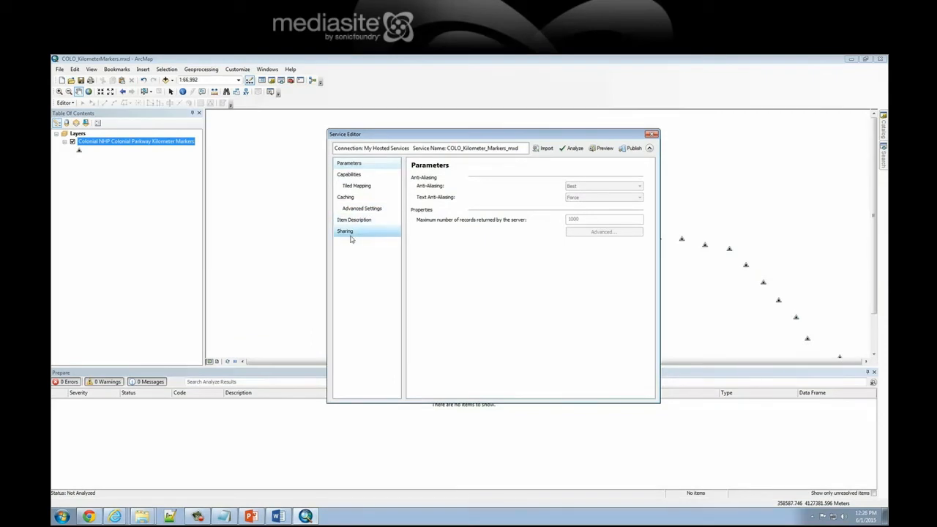
{"action": "left_click", "coordinate": [349, 174]}
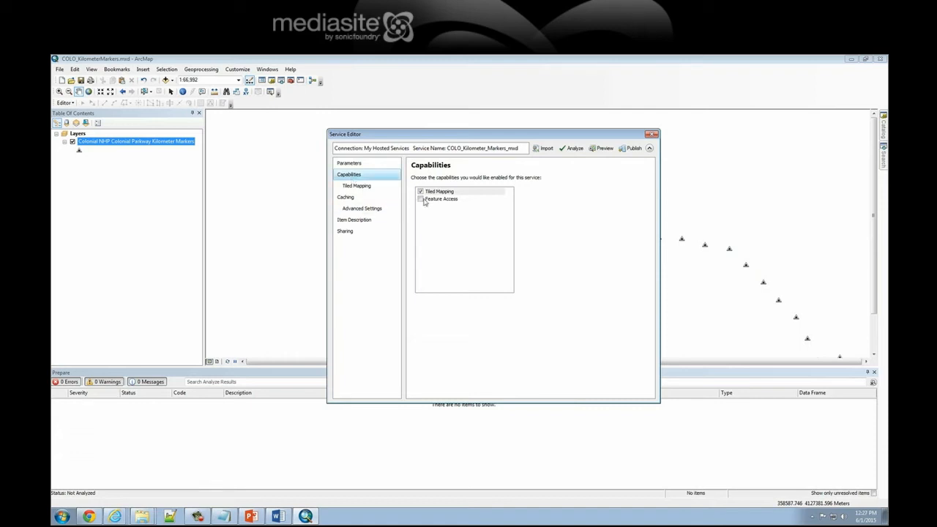
{"action": "left_click", "coordinate": [439, 191]}
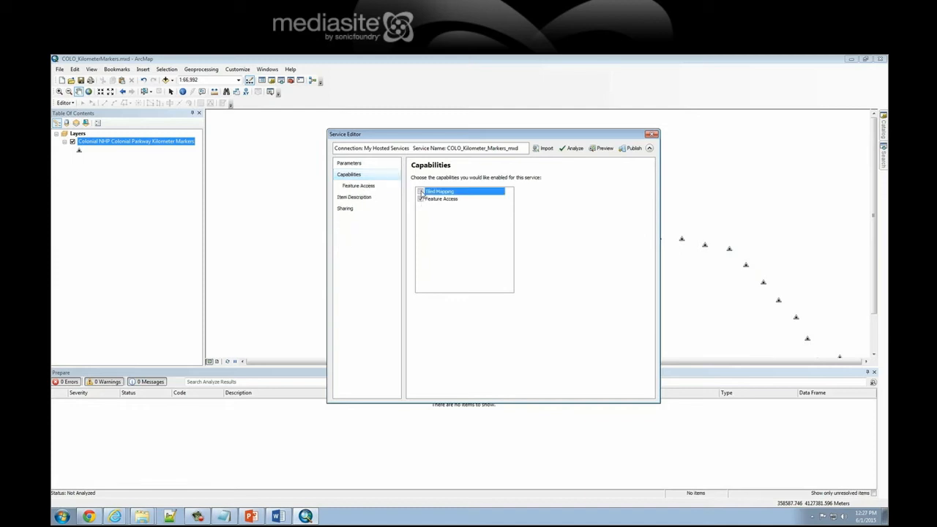
{"action": "left_click", "coordinate": [349, 162]}
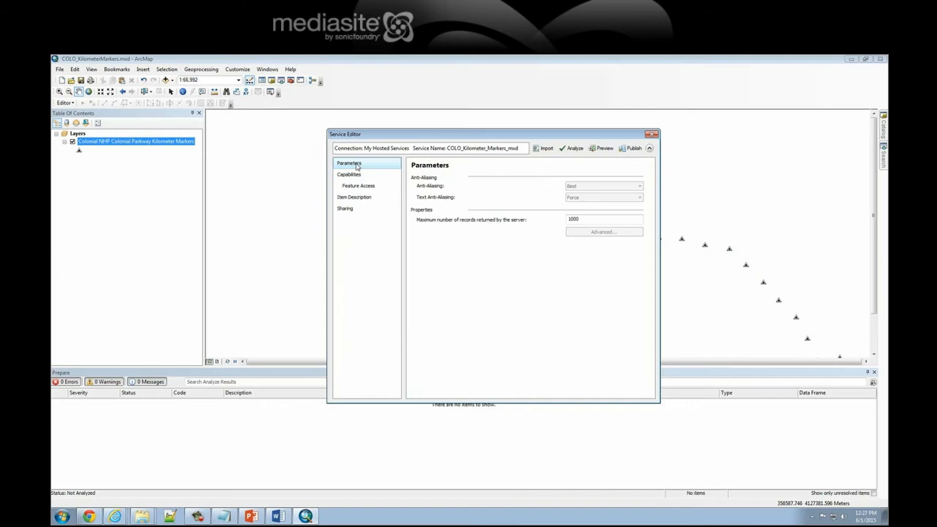
{"action": "mouse_move", "coordinate": [479, 229]}
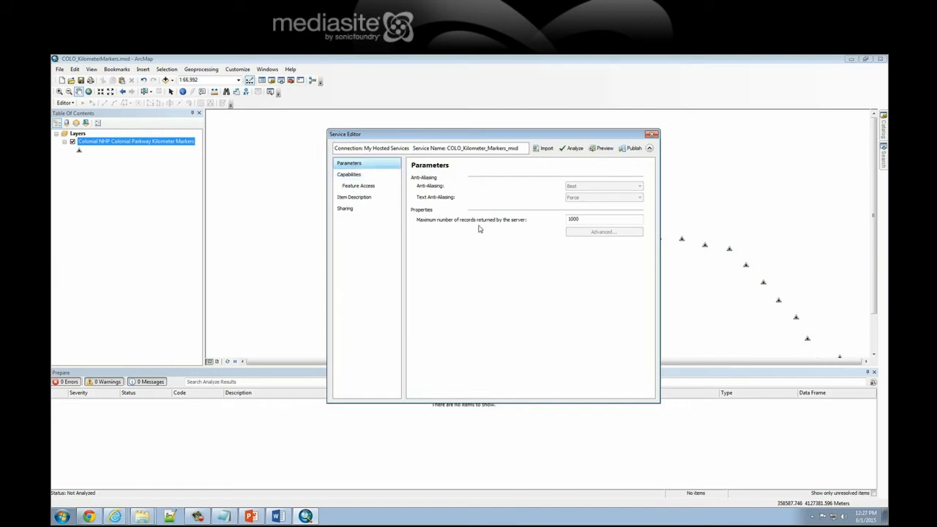
{"action": "left_click", "coordinate": [604, 219]}
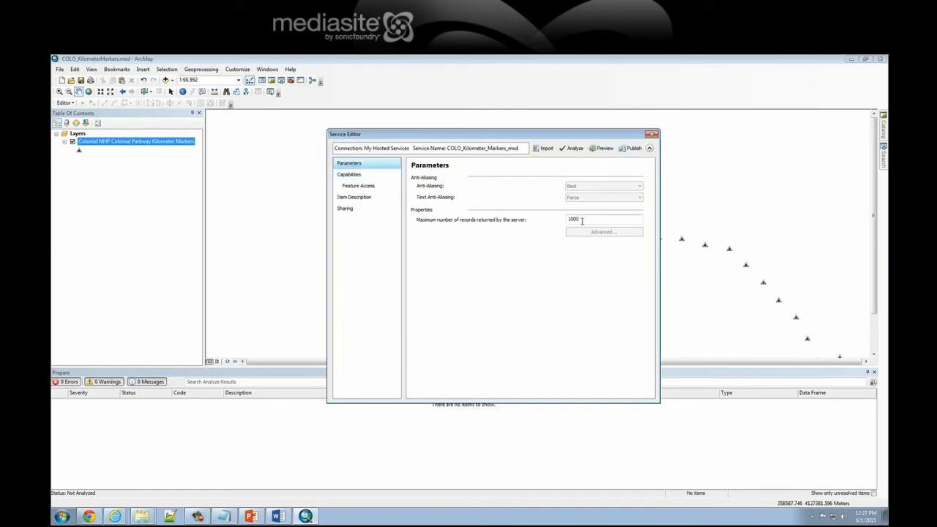
{"action": "triple_click", "coordinate": [585, 219]}
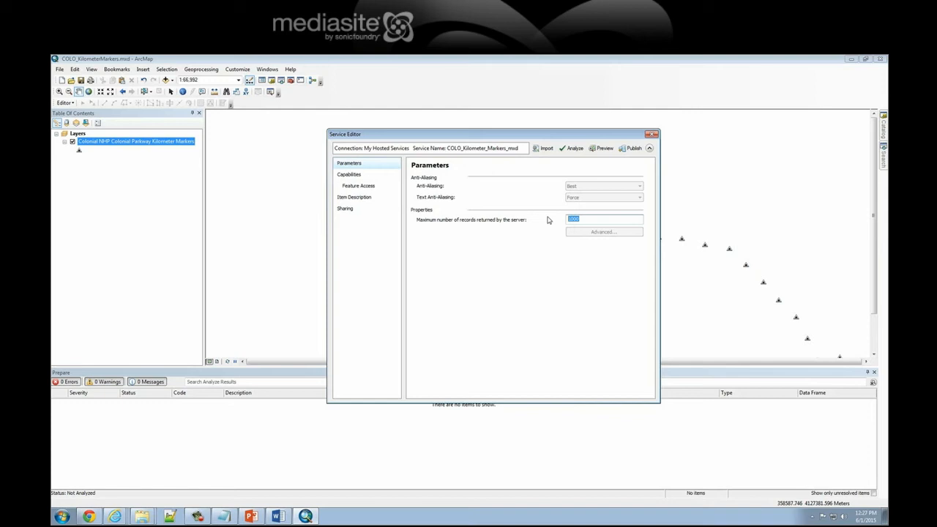
Step: Show the Item Description page and select the NPS liability statement in the browser
{"action": "left_click", "coordinate": [354, 197]}
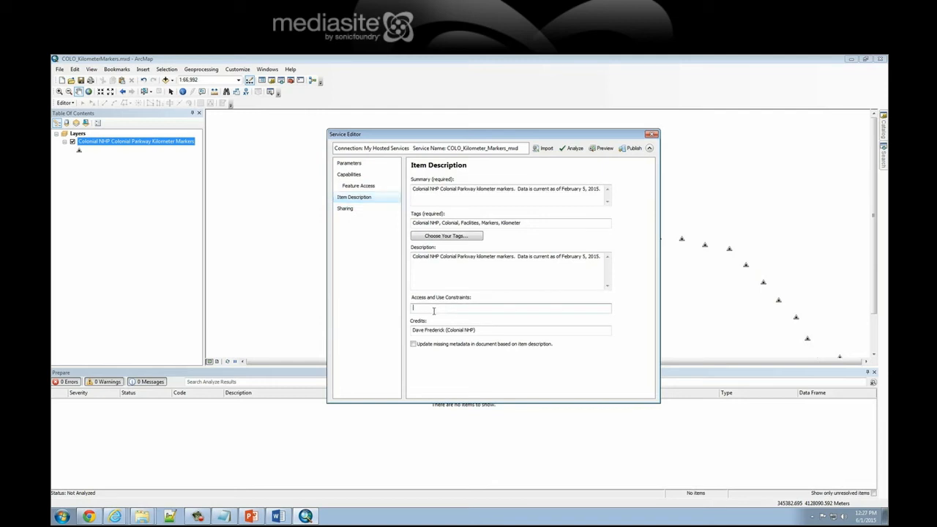
{"action": "mouse_move", "coordinate": [178, 518]}
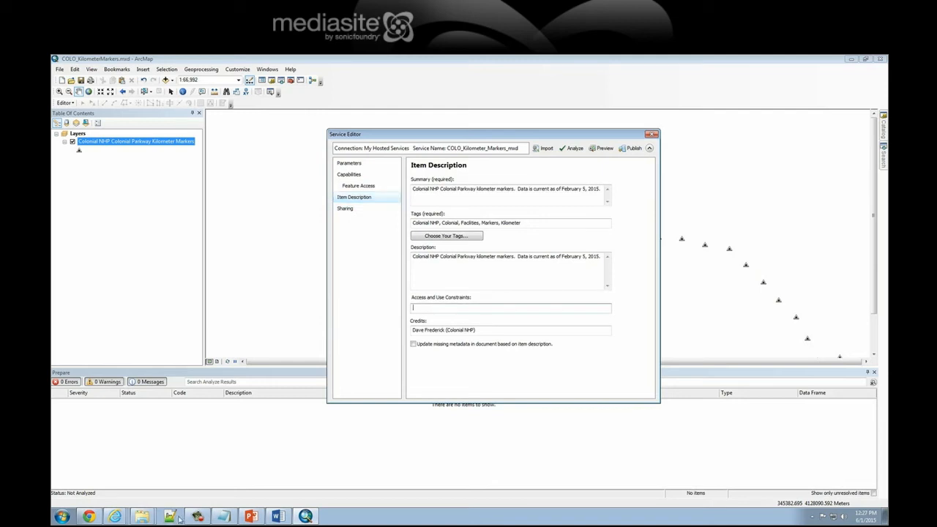
{"action": "mouse_move", "coordinate": [115, 516]}
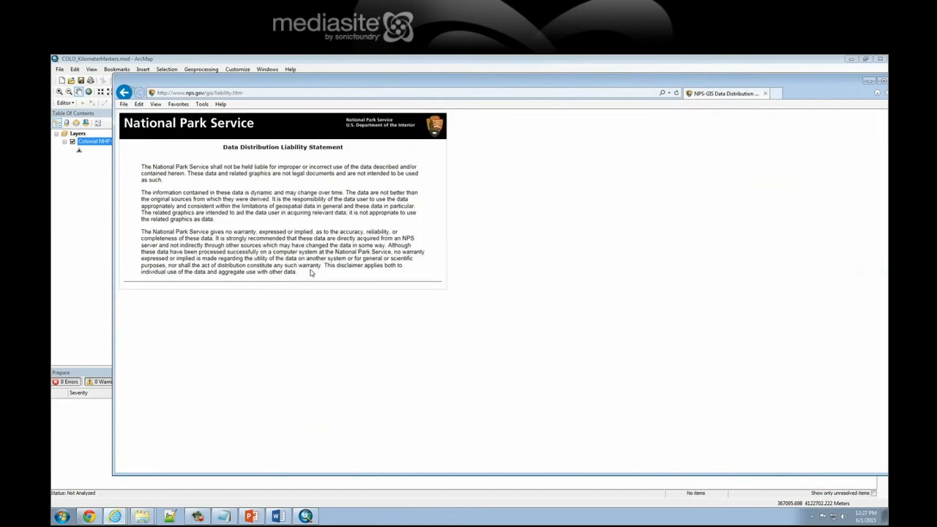
{"action": "left_click_drag", "start_coordinate": [144, 166], "coordinate": [296, 272]}
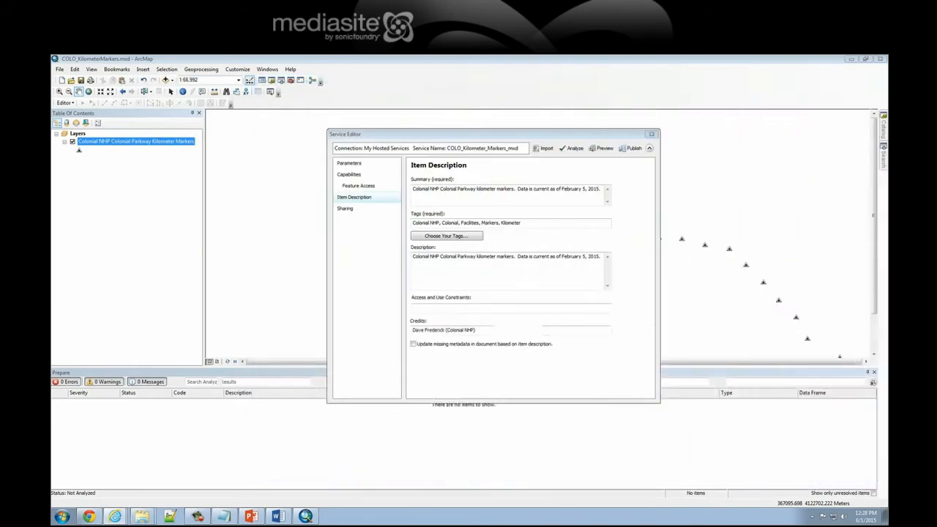
Step: Paste the National Park Service liability statement into Access and Use Constraints, then raise the window
{"action": "left_click", "coordinate": [510, 308]}
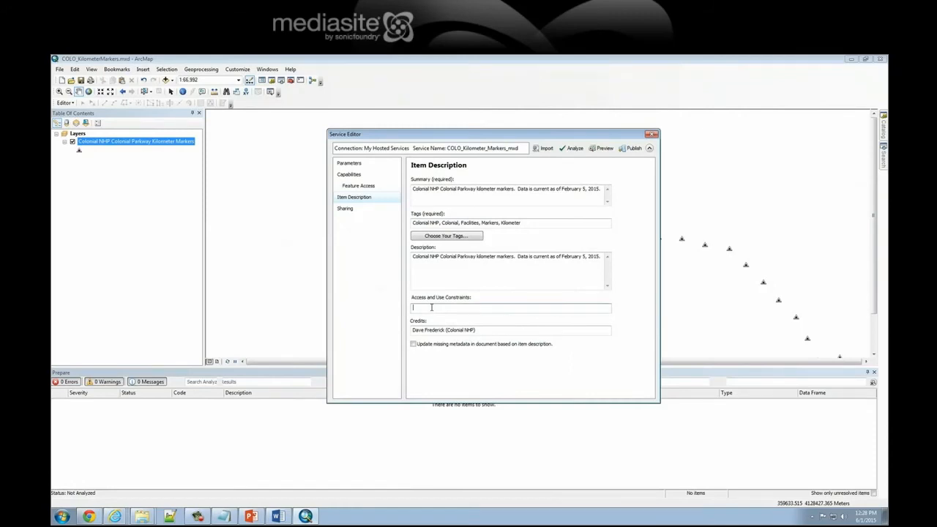
{"action": "type", "text": "data and related graphics are not legal documents and are not intended to be used as such."}
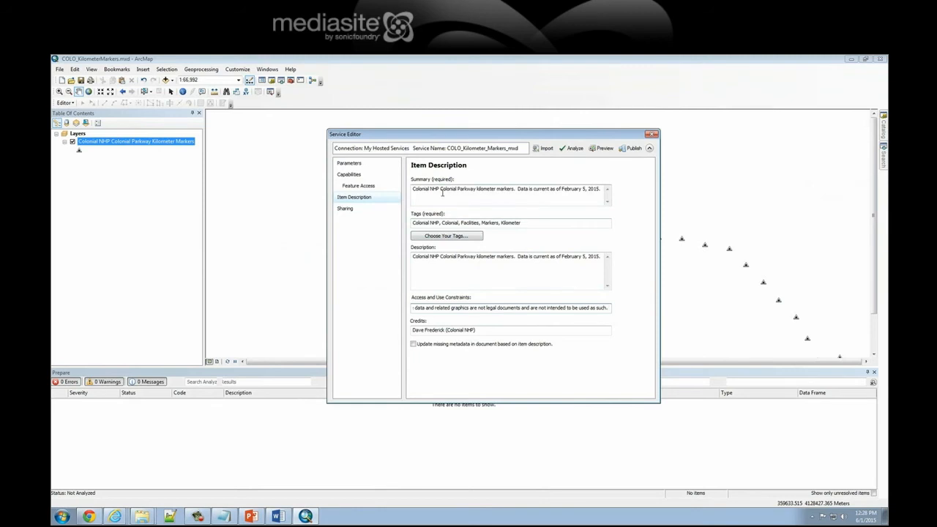
{"action": "mouse_move", "coordinate": [463, 227]}
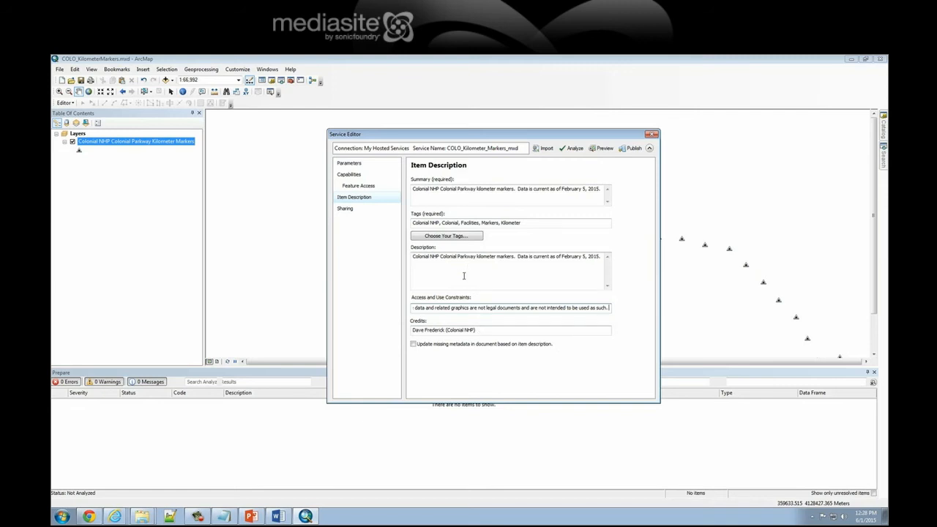
{"action": "mouse_move", "coordinate": [536, 234]}
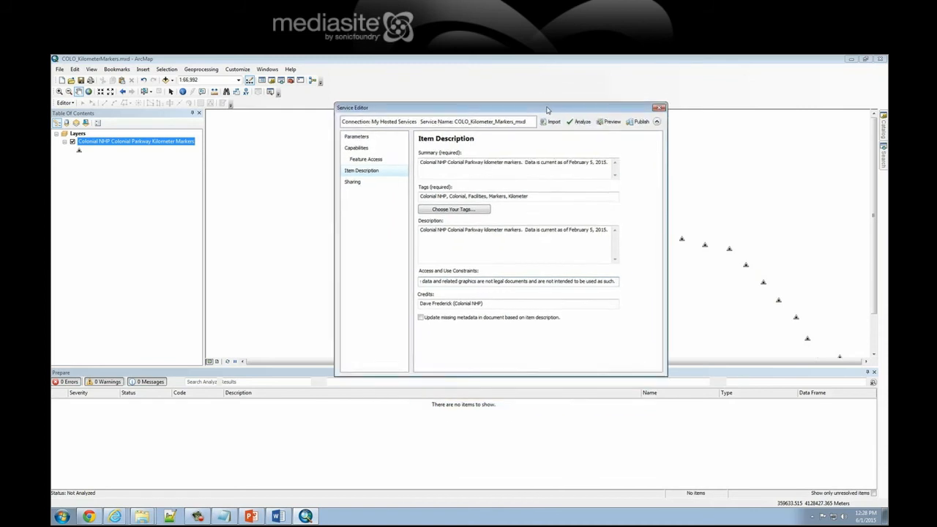
{"action": "left_click_drag", "start_coordinate": [546, 108], "coordinate": [546, 94]}
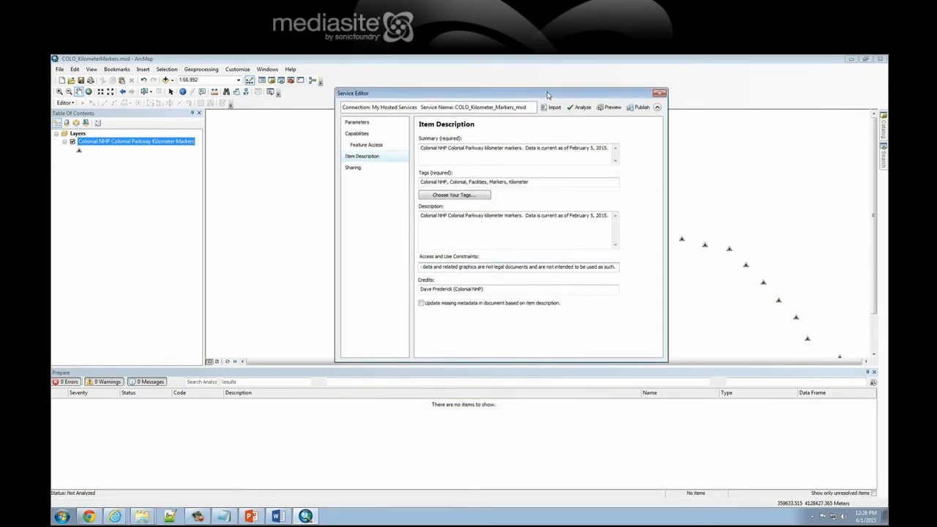
{"action": "mouse_move", "coordinate": [641, 107]}
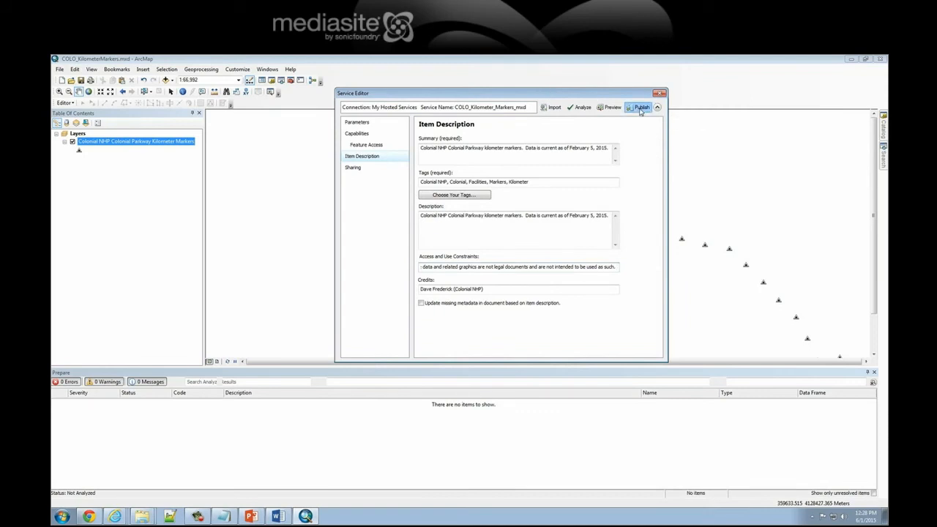
Step: Publish the COLO_Kilometer_Markers_mxd service and acknowledge the success message
{"action": "left_click", "coordinate": [638, 106]}
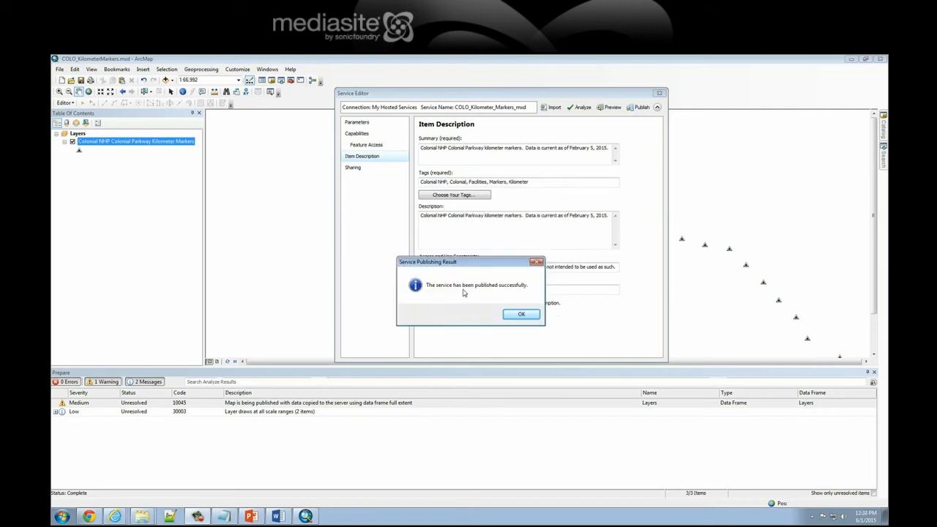
{"action": "mouse_move", "coordinate": [514, 293]}
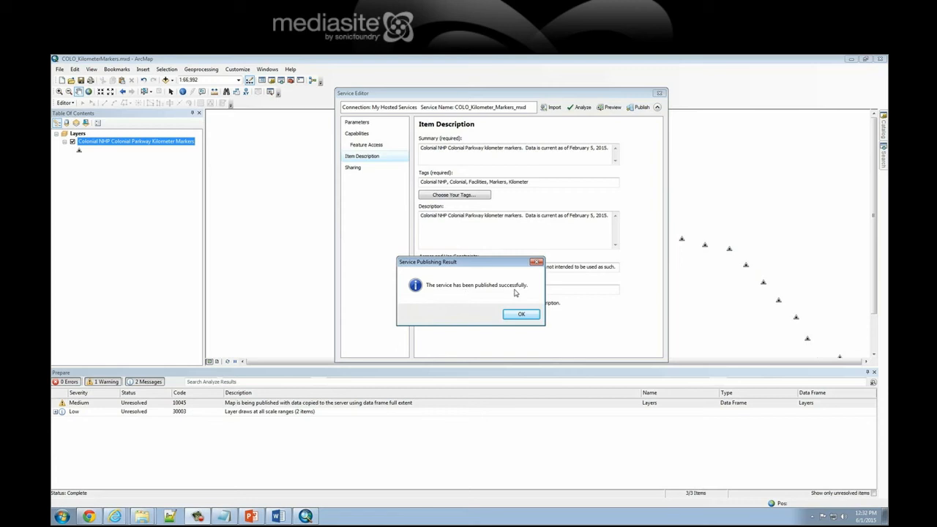
{"action": "mouse_move", "coordinate": [521, 314]}
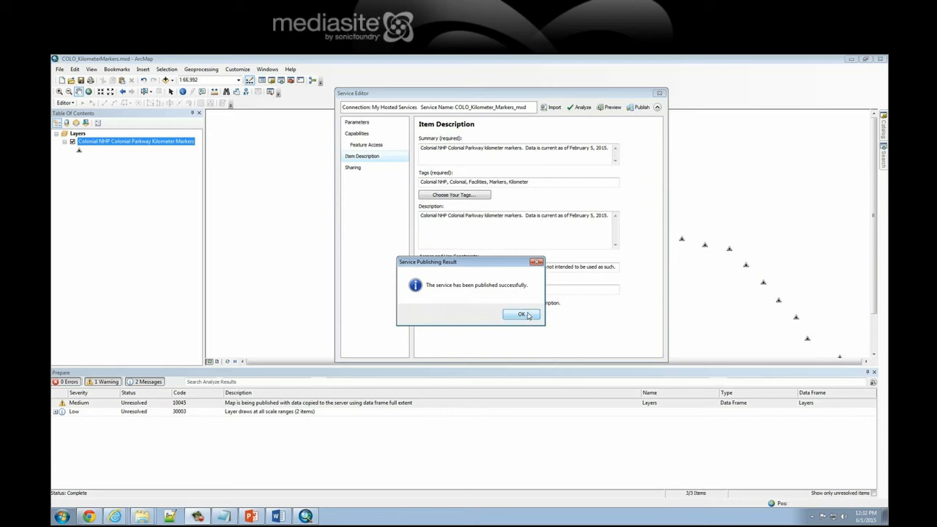
{"action": "left_click", "coordinate": [521, 314]}
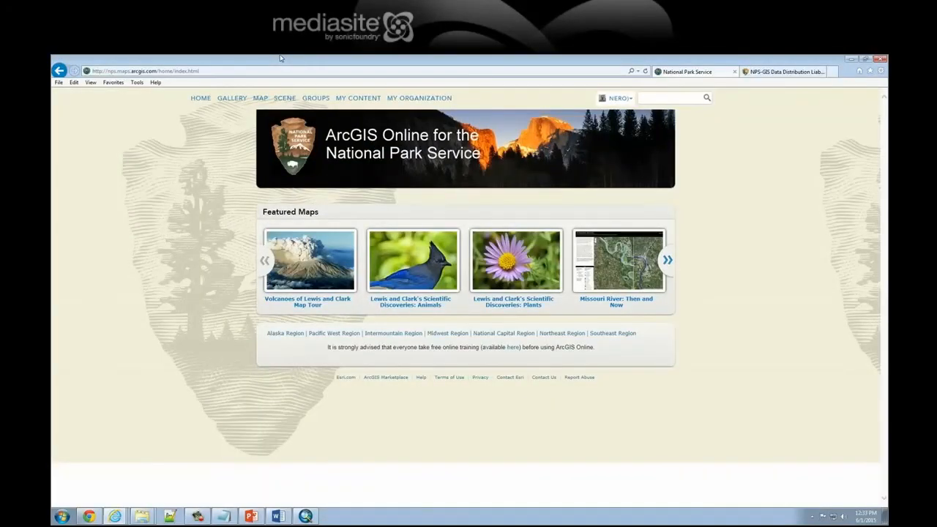
{"action": "mouse_move", "coordinate": [631, 92]}
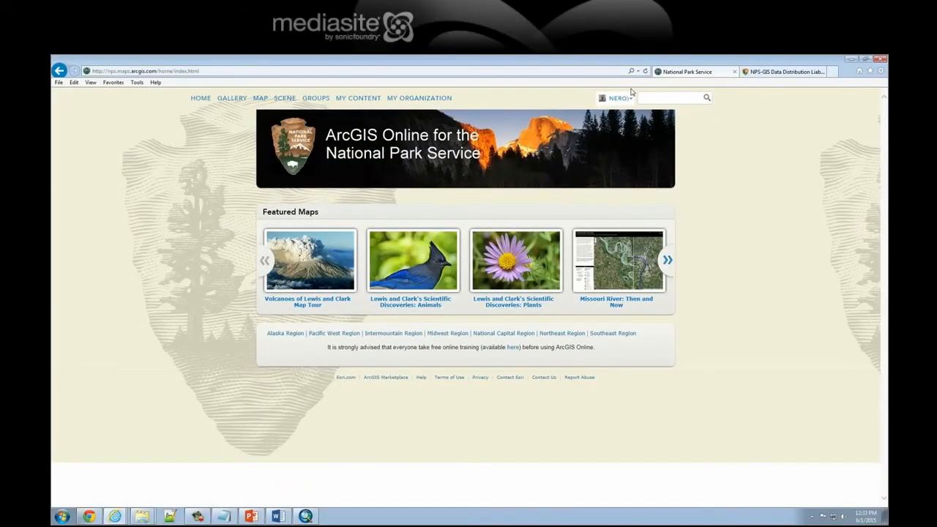
Step: Go to My Content to find the COLO_Kilometer_Markers_mxd feature layer and service definition
{"action": "left_click", "coordinate": [617, 97]}
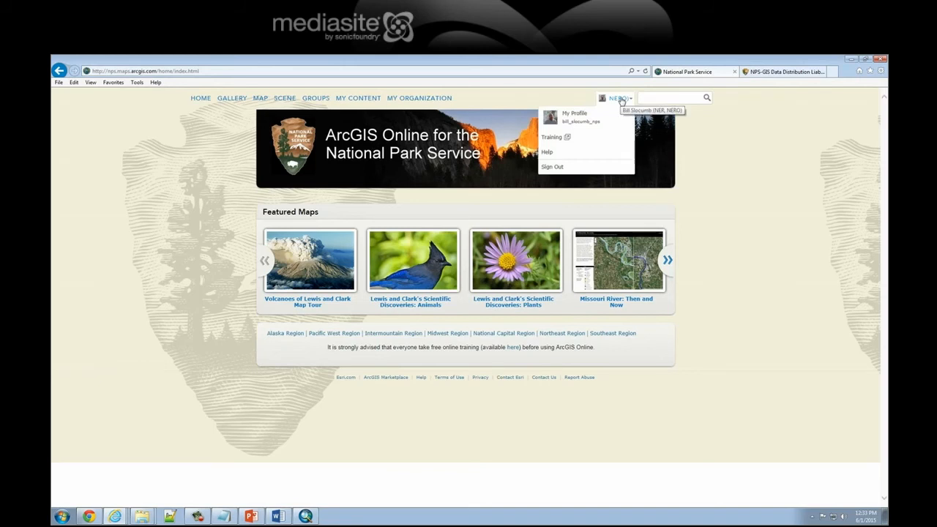
{"action": "mouse_move", "coordinate": [599, 96]}
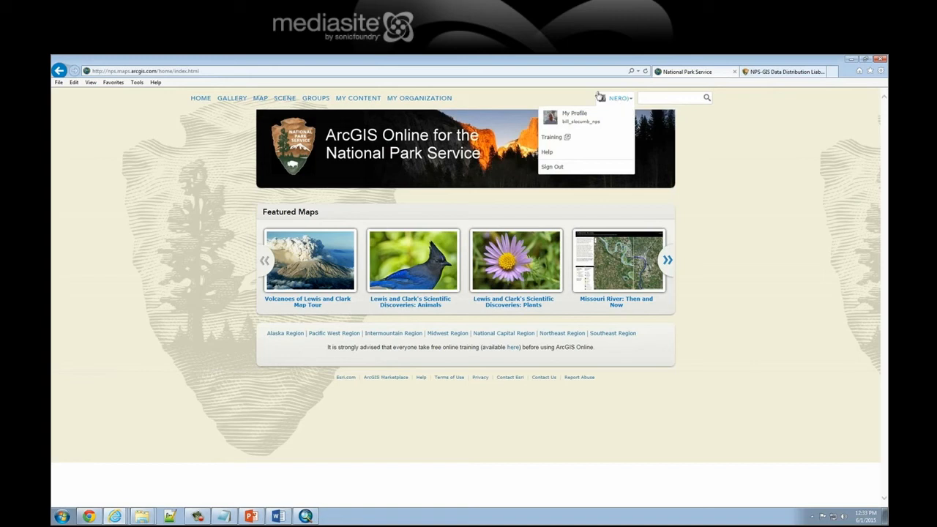
{"action": "left_click", "coordinate": [358, 98]}
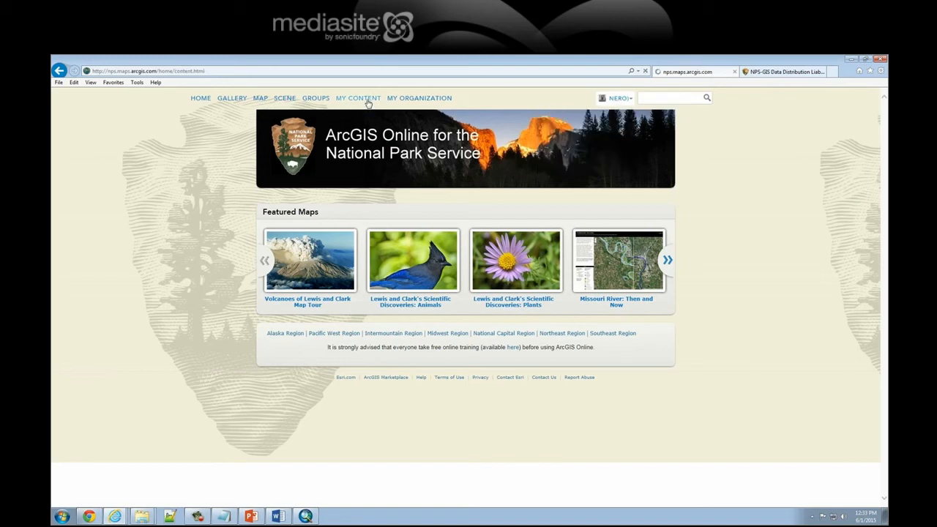
{"action": "left_click", "coordinate": [358, 97]}
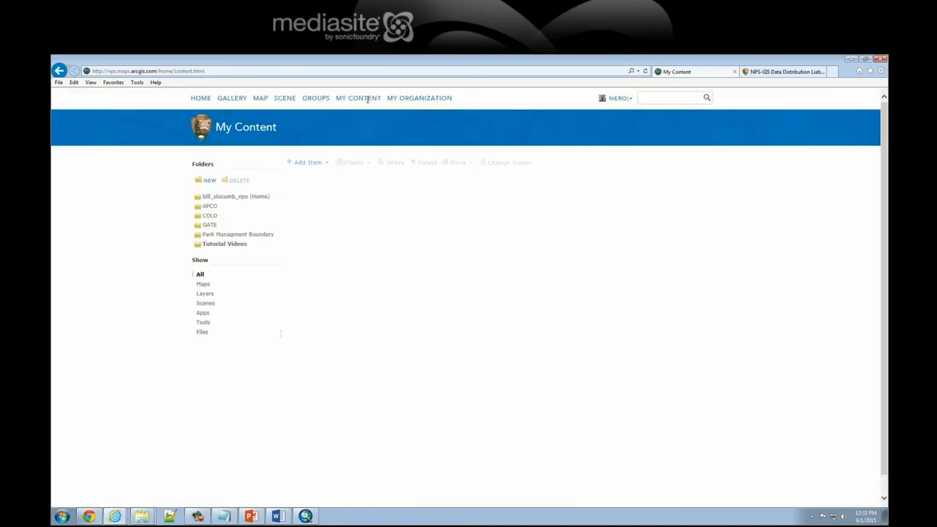
{"action": "left_click", "coordinate": [236, 197]}
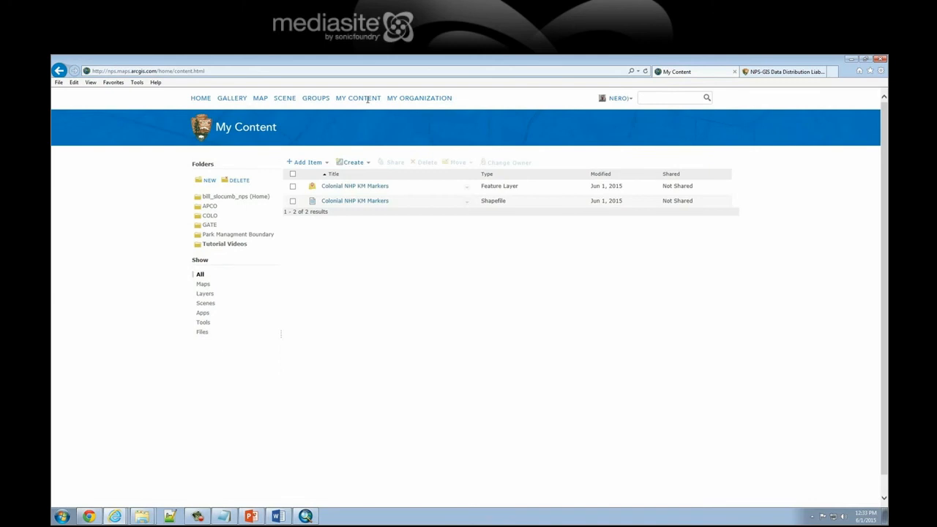
{"action": "mouse_move", "coordinate": [229, 198]}
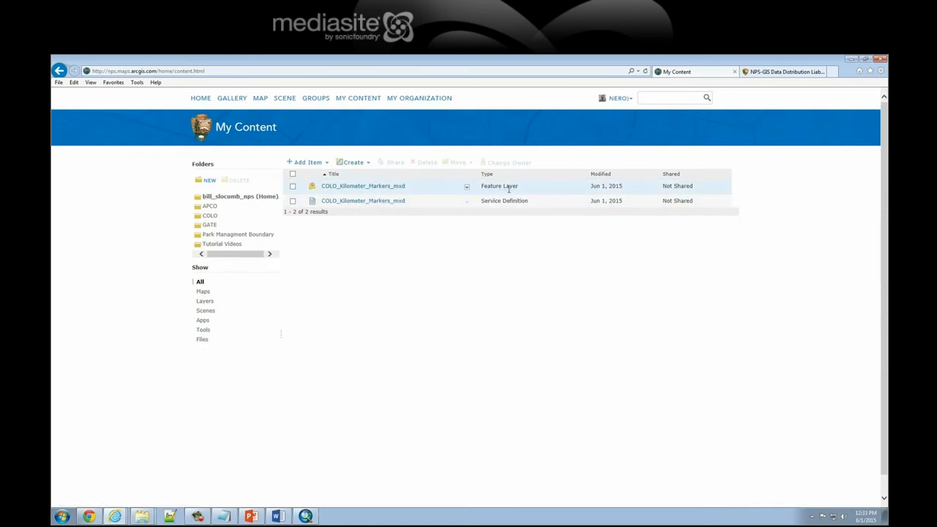
{"action": "mouse_move", "coordinate": [505, 200]}
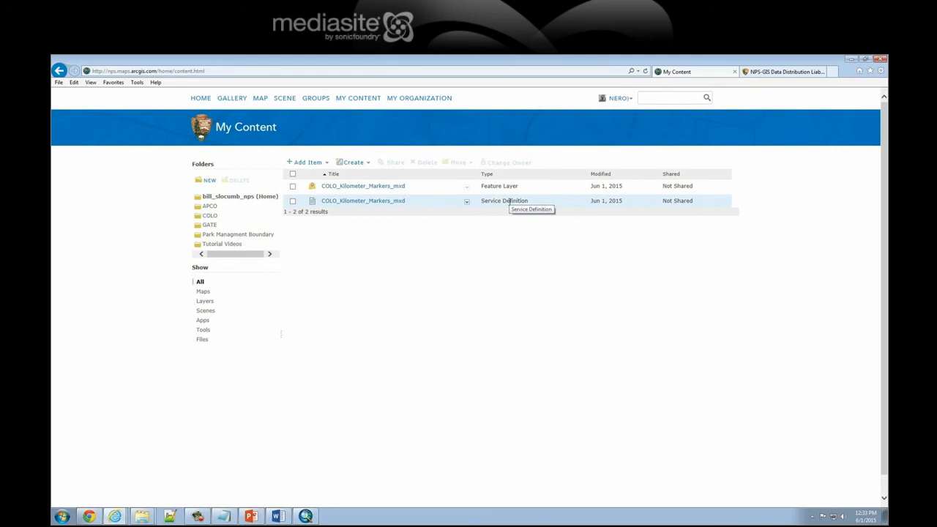
{"action": "mouse_move", "coordinate": [510, 203]}
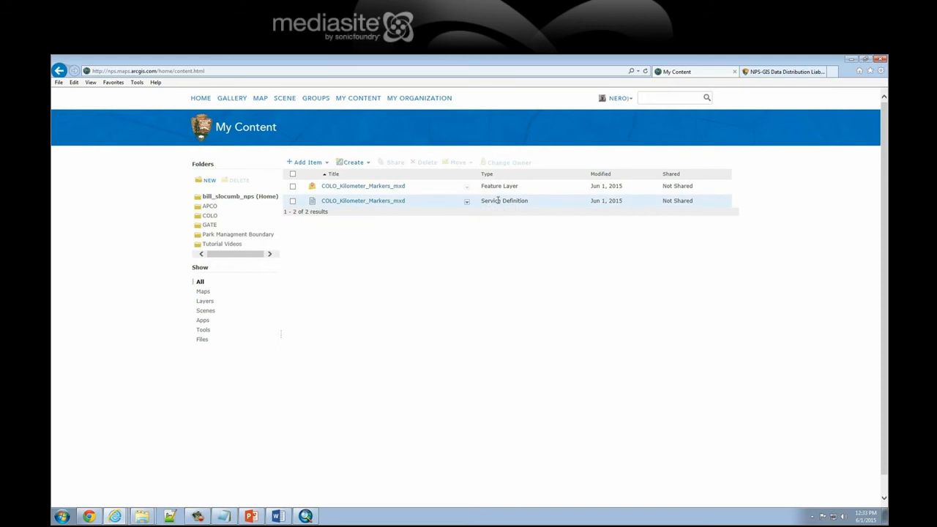
{"action": "left_click", "coordinate": [466, 201]}
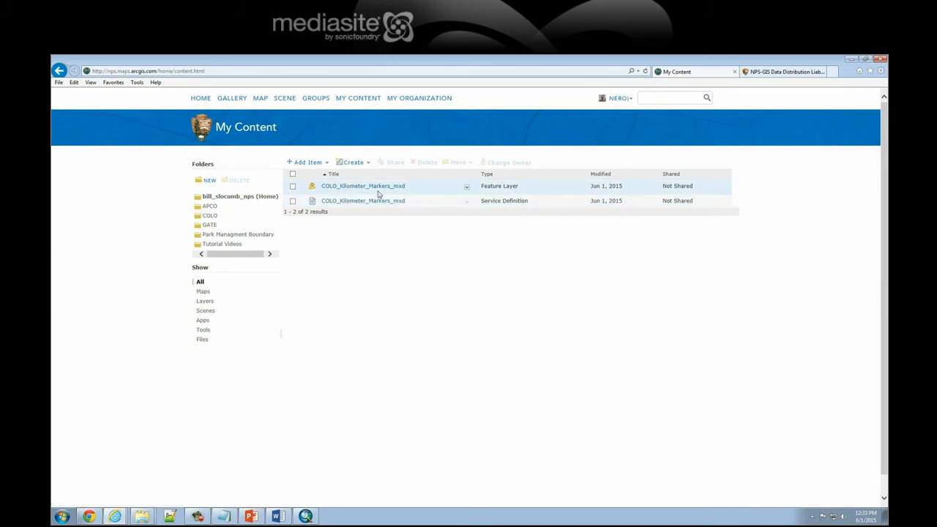
{"action": "mouse_move", "coordinate": [411, 192]}
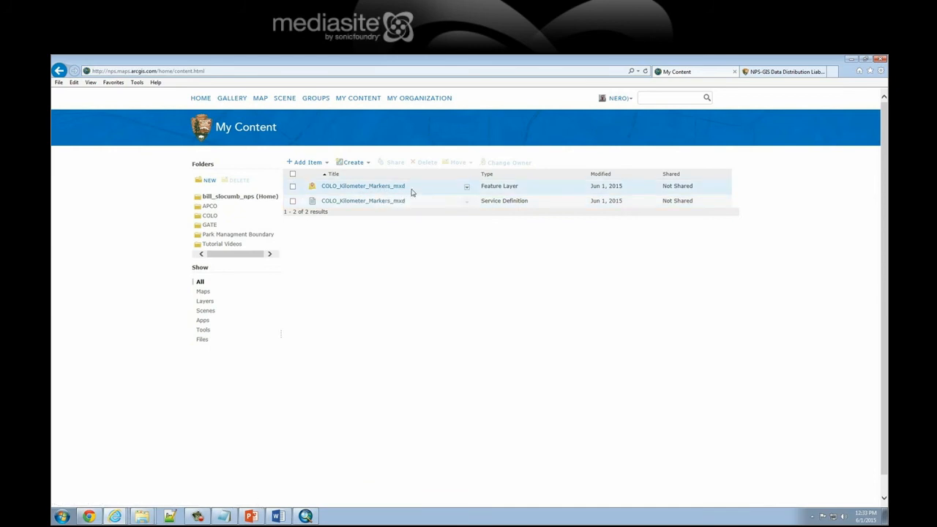
{"action": "mouse_move", "coordinate": [376, 186]}
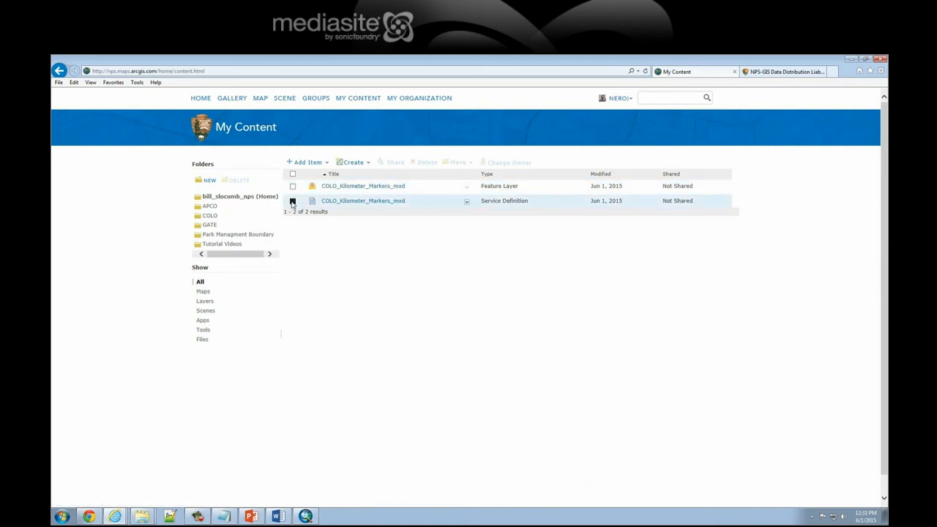
Step: Select the kilometer marker items, refresh the list, and highlight the Service Definition type
{"action": "left_click", "coordinate": [292, 174]}
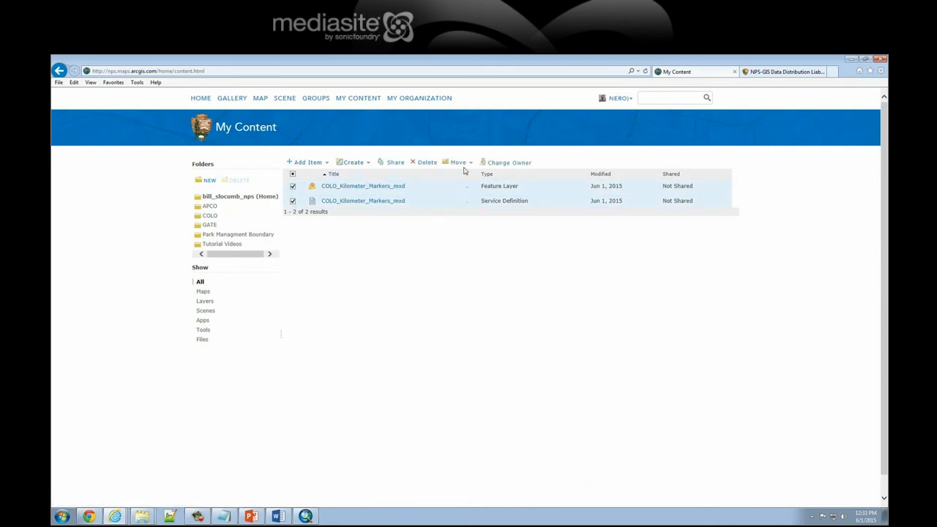
{"action": "left_click", "coordinate": [458, 161]}
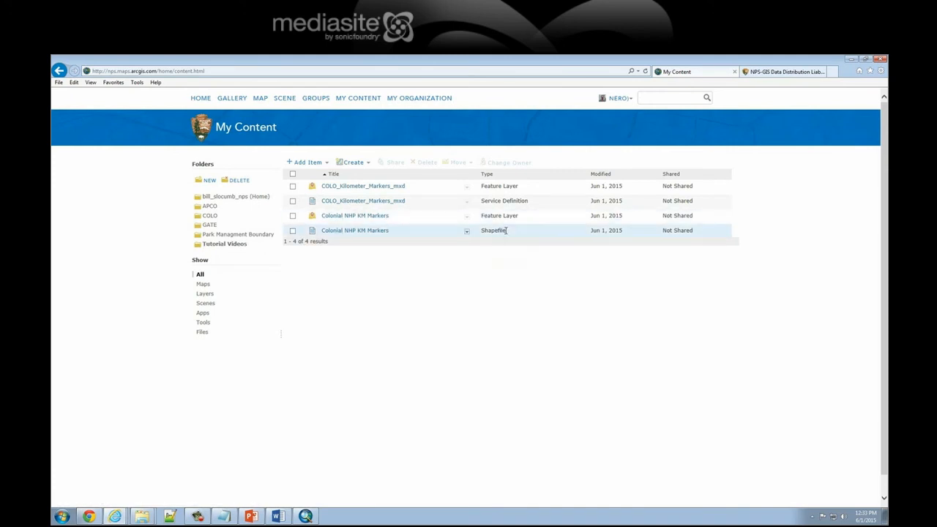
{"action": "mouse_move", "coordinate": [476, 215]}
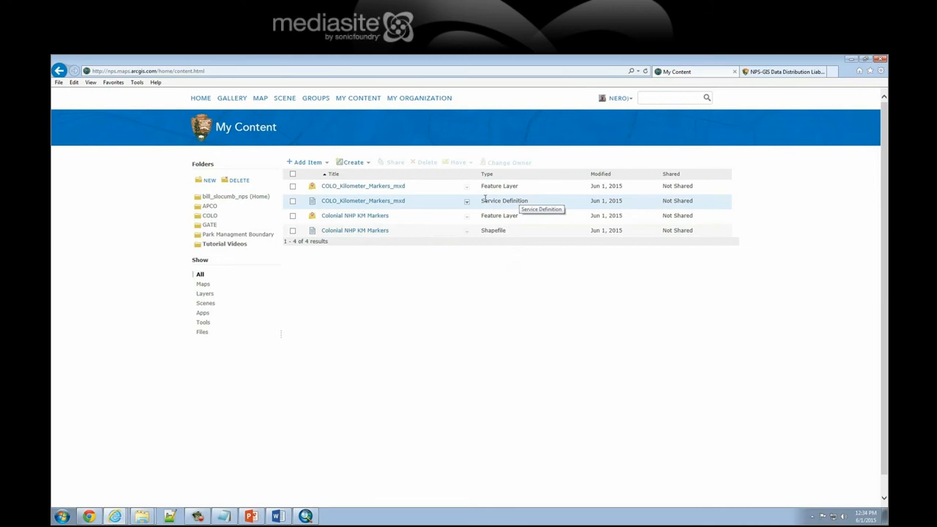
{"action": "double_click", "coordinate": [504, 201]}
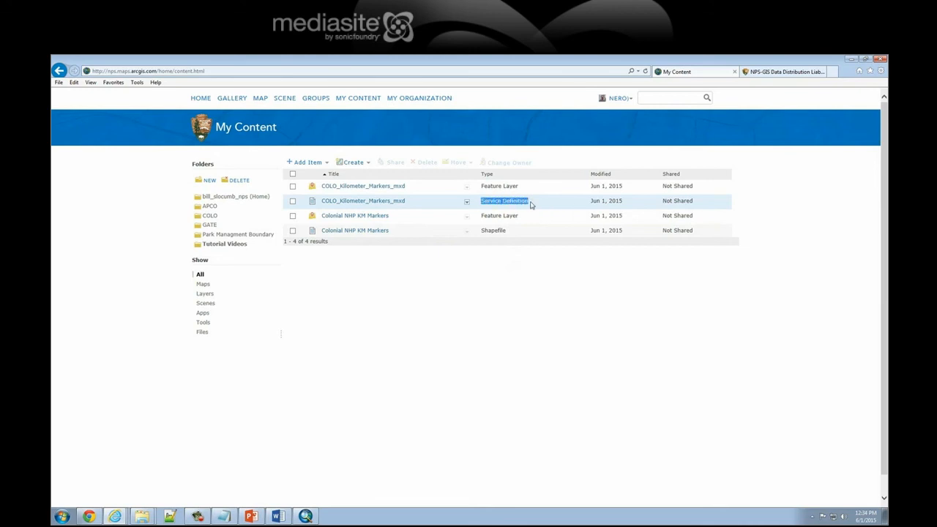
{"action": "mouse_move", "coordinate": [543, 205]}
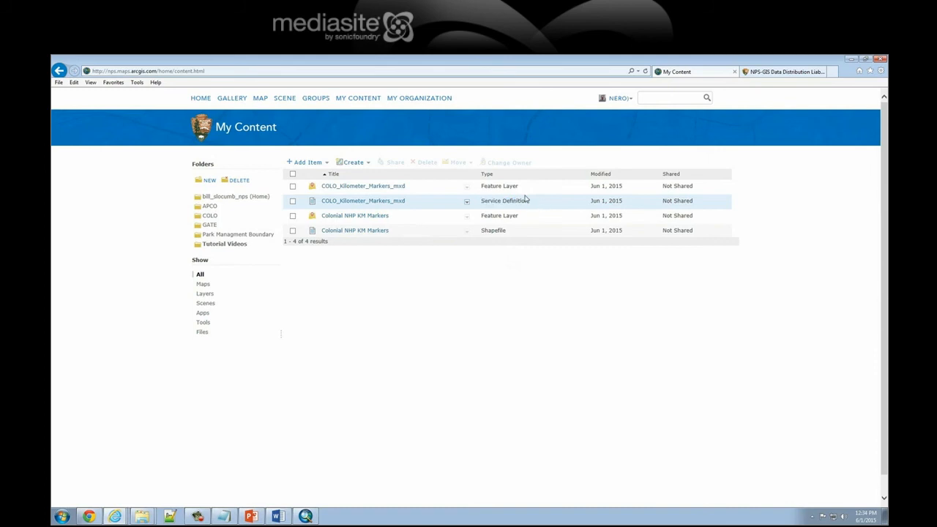
{"action": "left_click", "coordinate": [467, 186]}
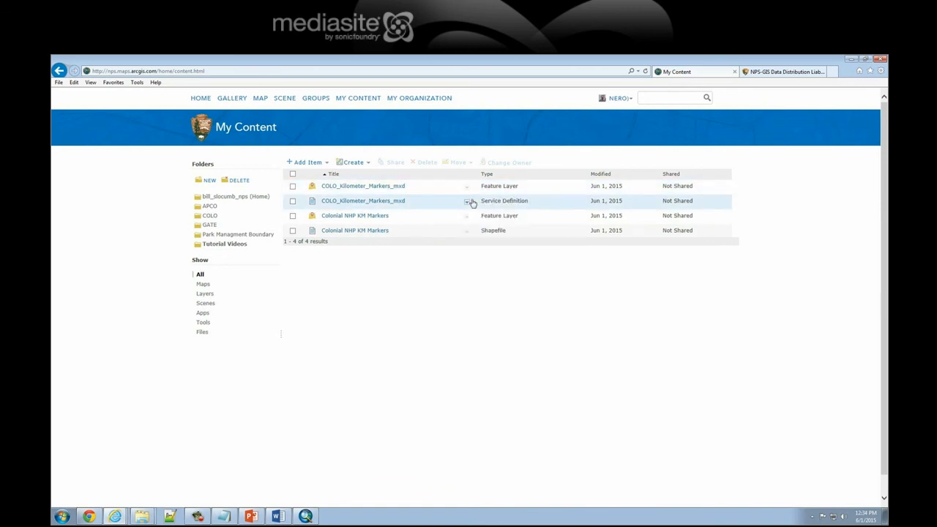
{"action": "mouse_move", "coordinate": [468, 186]}
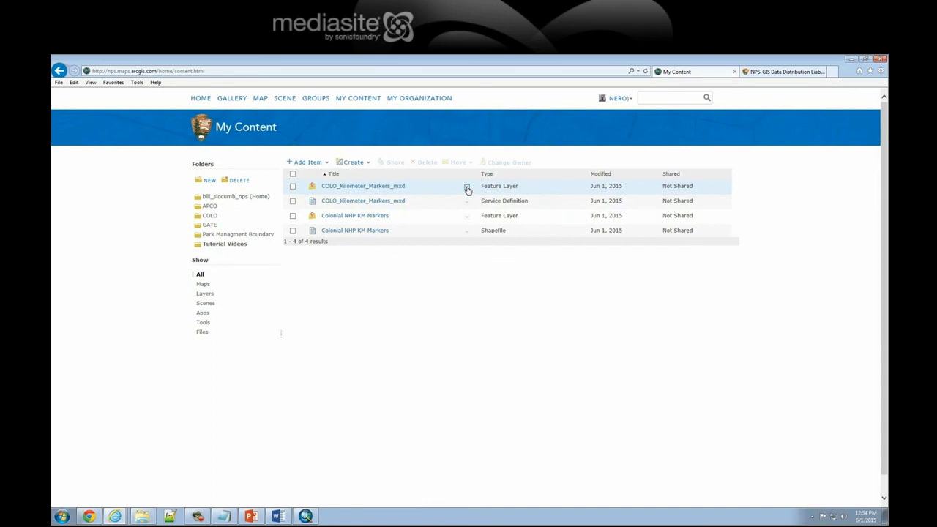
Step: Add the COLO_Kilometer_Markers_mxd layer to a new map, discarding unsaved changes
{"action": "left_click", "coordinate": [467, 201]}
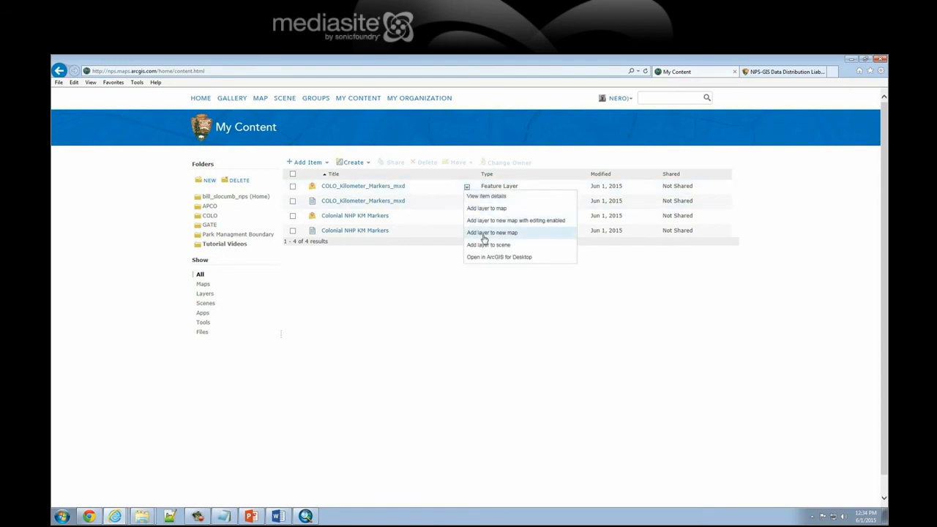
{"action": "left_click", "coordinate": [491, 232]}
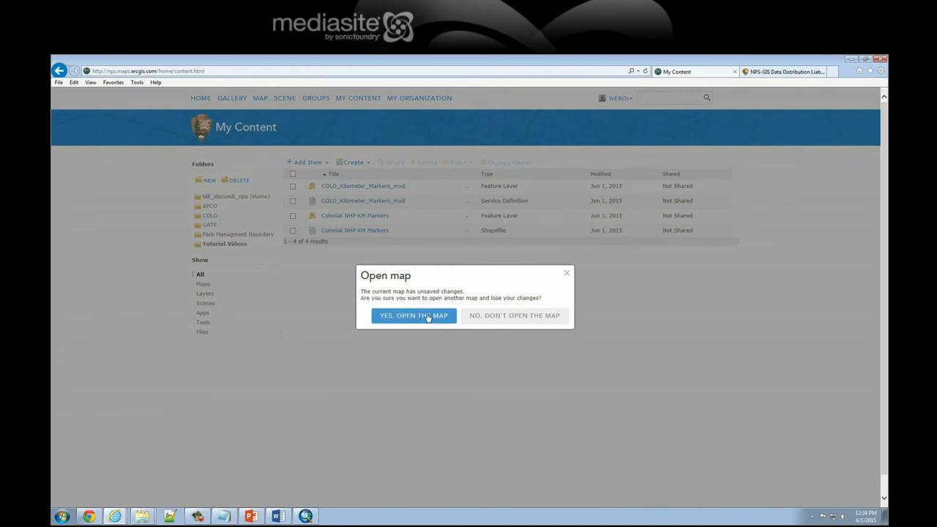
{"action": "left_click", "coordinate": [413, 316]}
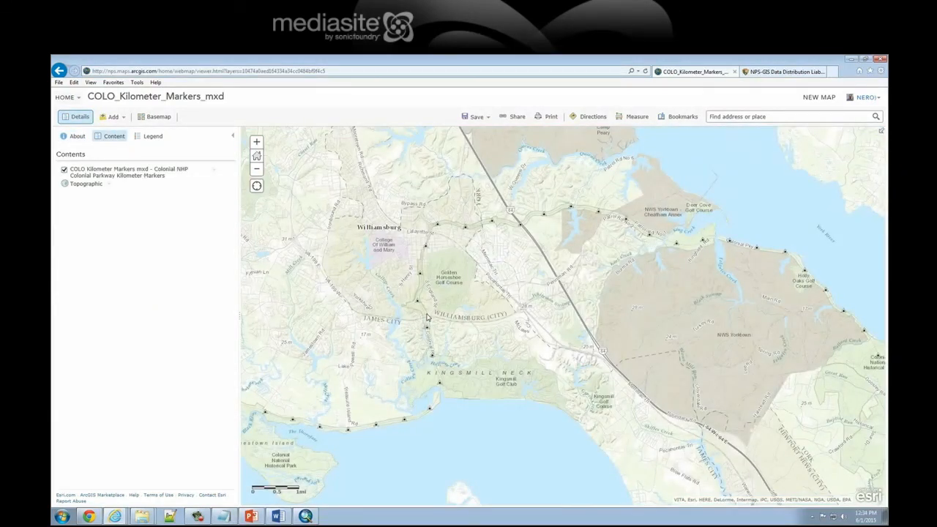
Step: Show the legend, then open and close pop-ups for kilometer markers k-31 and k-23
{"action": "left_click", "coordinate": [152, 136]}
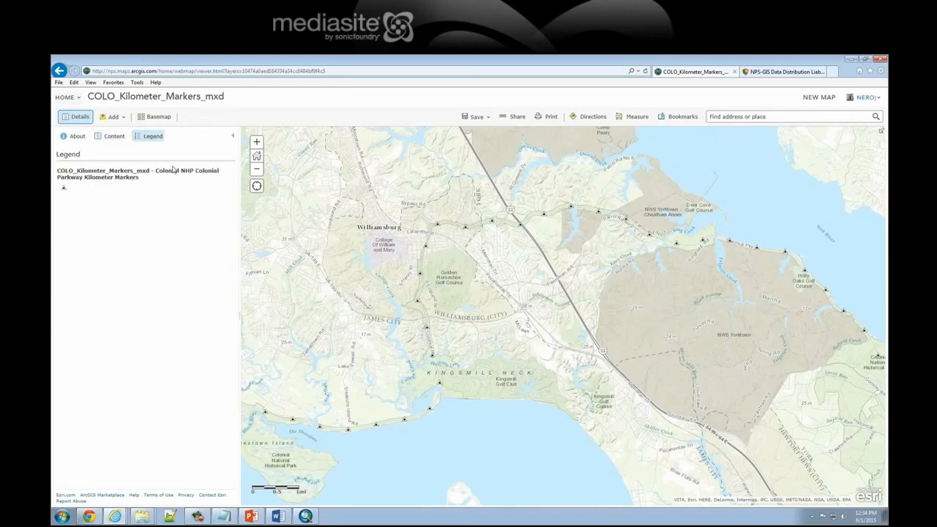
{"action": "mouse_move", "coordinate": [312, 436]}
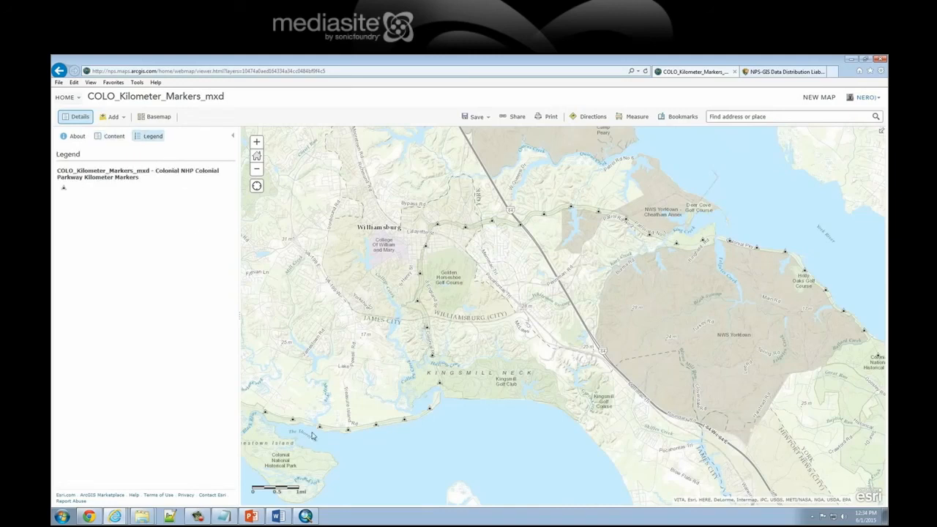
{"action": "mouse_move", "coordinate": [63, 192]}
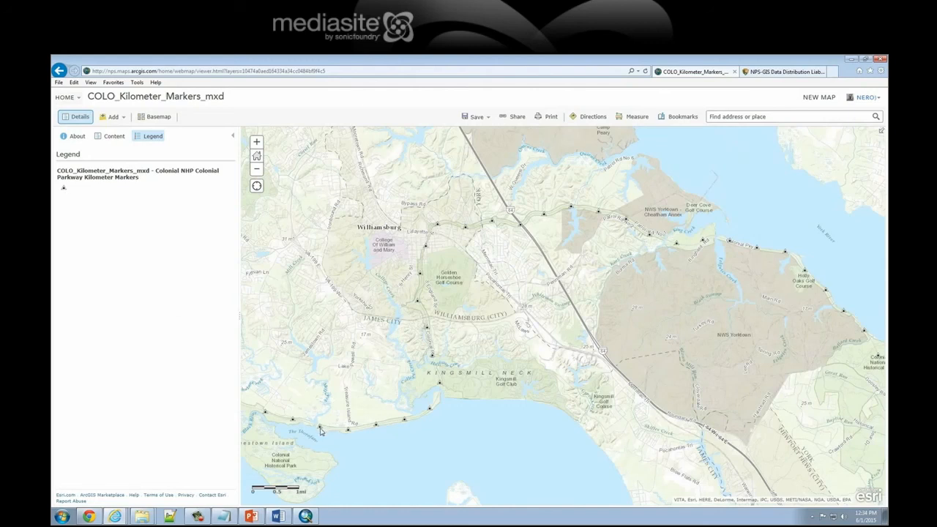
{"action": "left_click", "coordinate": [320, 429]}
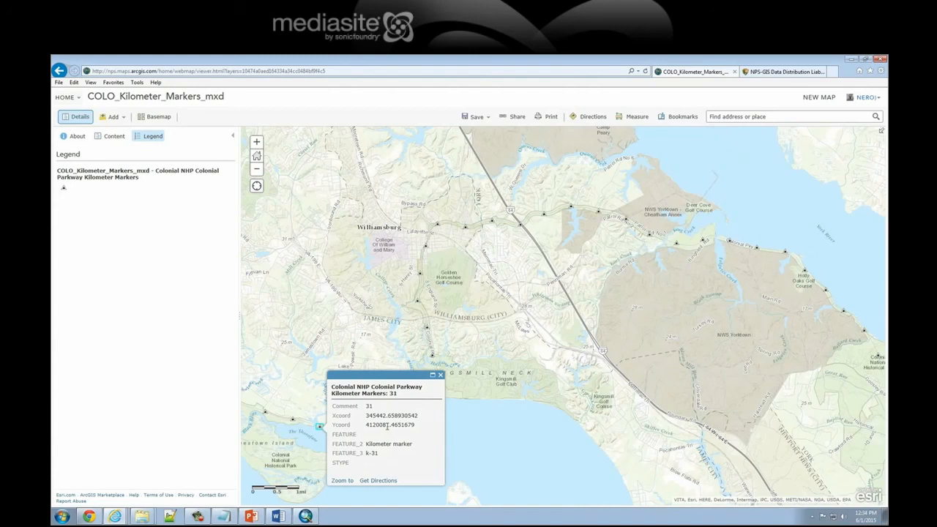
{"action": "left_click", "coordinate": [427, 327]}
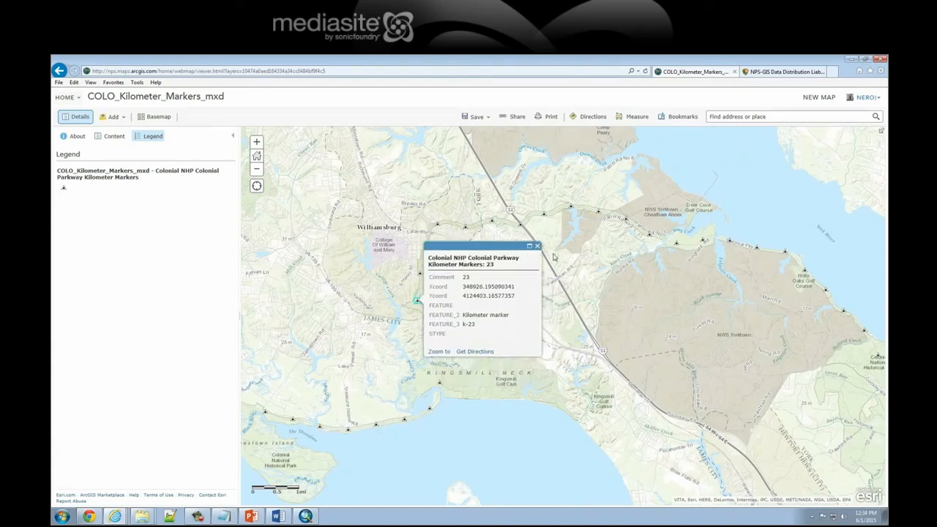
{"action": "left_click", "coordinate": [537, 246]}
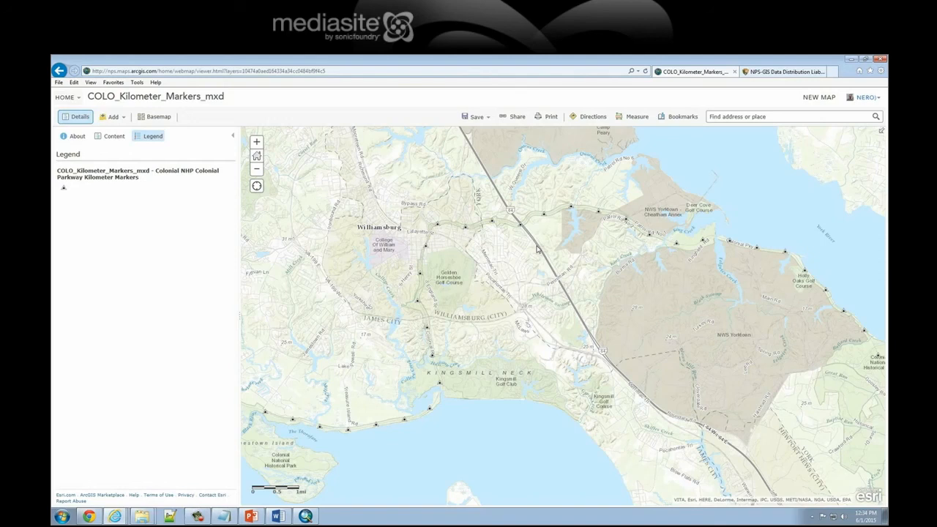
{"action": "mouse_move", "coordinate": [537, 248]}
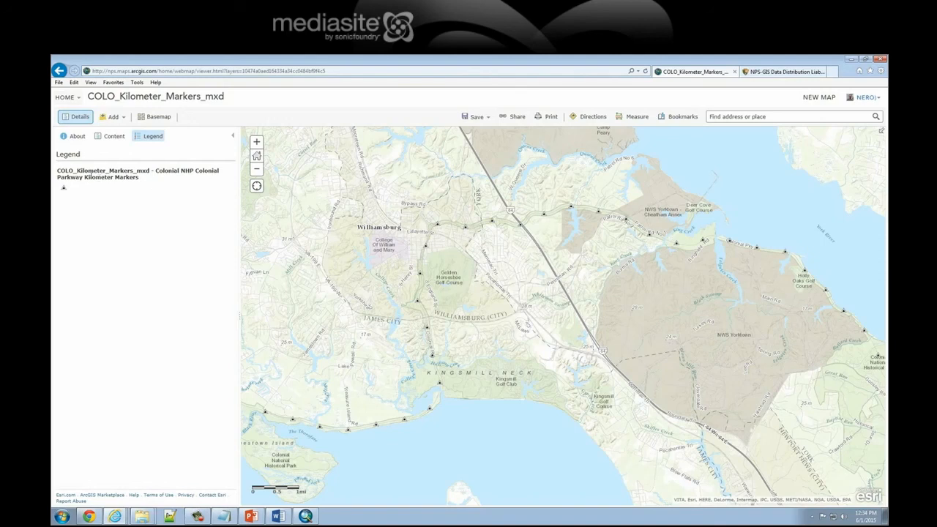
{"action": "double_click", "coordinate": [80, 170]}
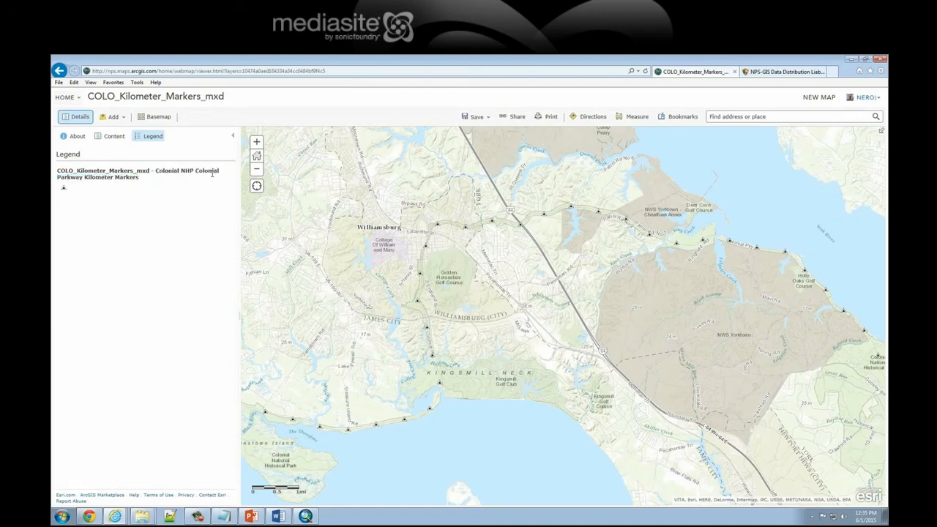
Step: List the web map's layers, open the kilometer marker layer's options, then return to ArcMap
{"action": "left_click", "coordinate": [113, 135]}
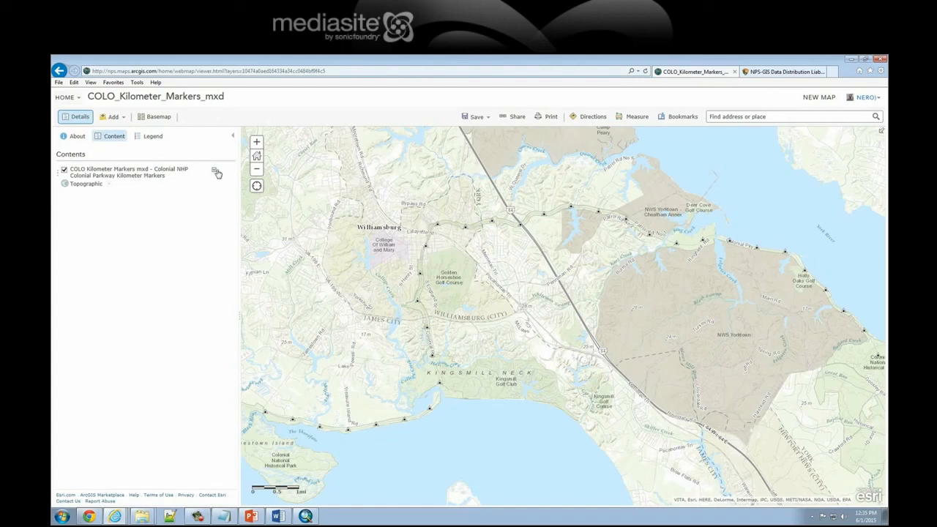
{"action": "left_click", "coordinate": [217, 172]}
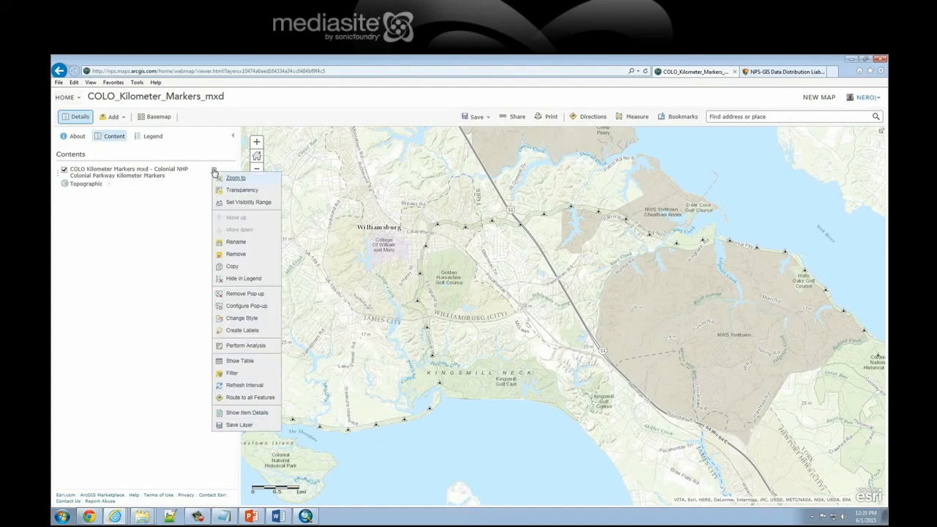
{"action": "left_click", "coordinate": [144, 212]}
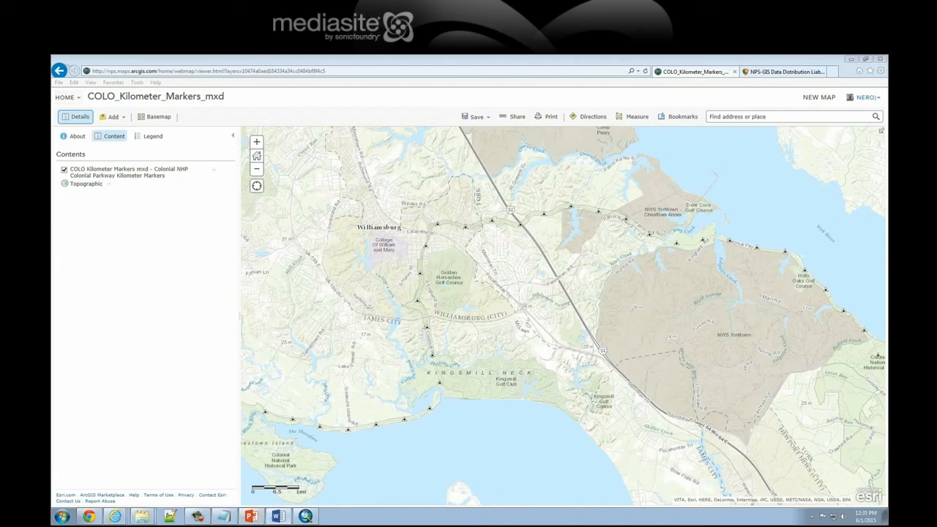
{"action": "left_click", "coordinate": [277, 516]}
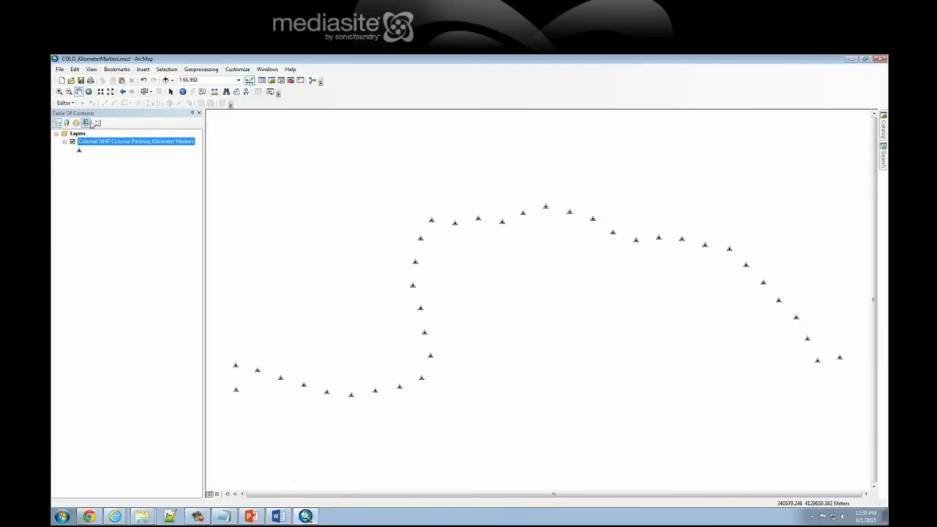
Step: Open ArcMap's File > Share As menu showing the Map Package and Service options
{"action": "left_click", "coordinate": [59, 69]}
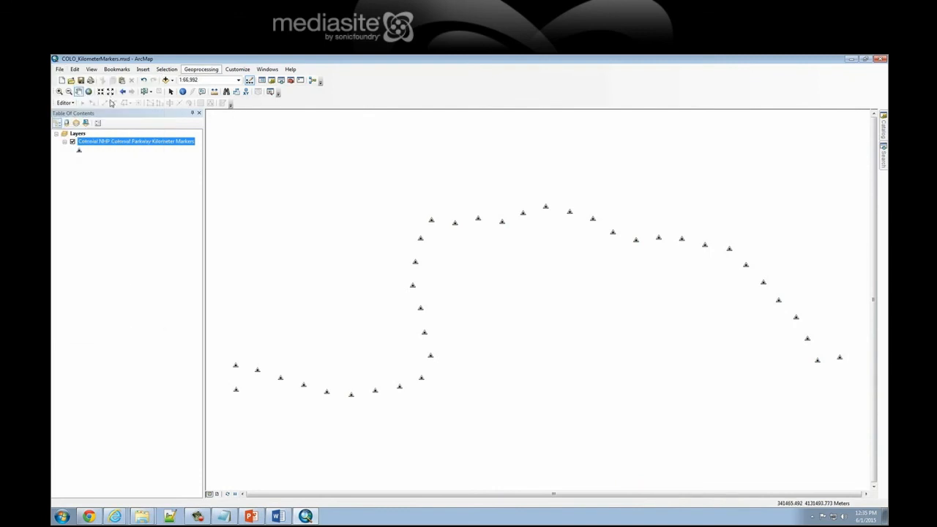
{"action": "left_click", "coordinate": [59, 69]}
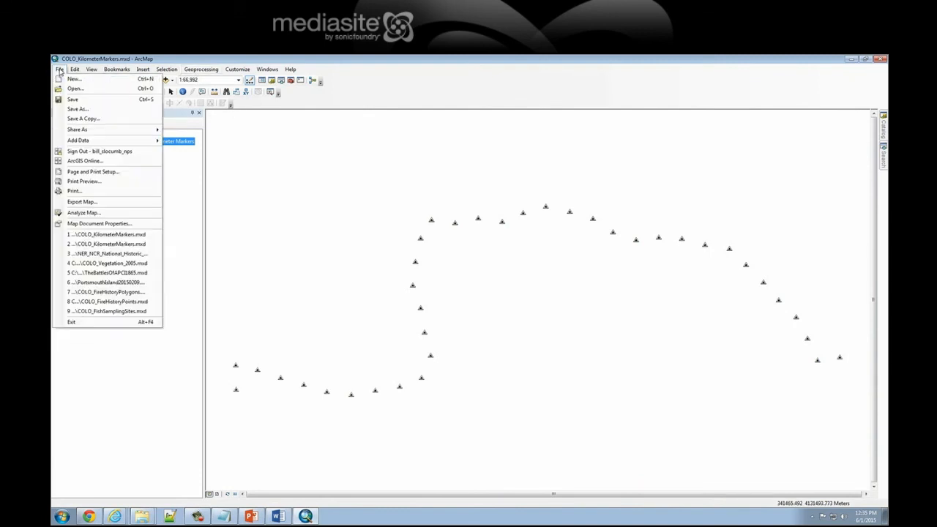
{"action": "left_click", "coordinate": [77, 129]}
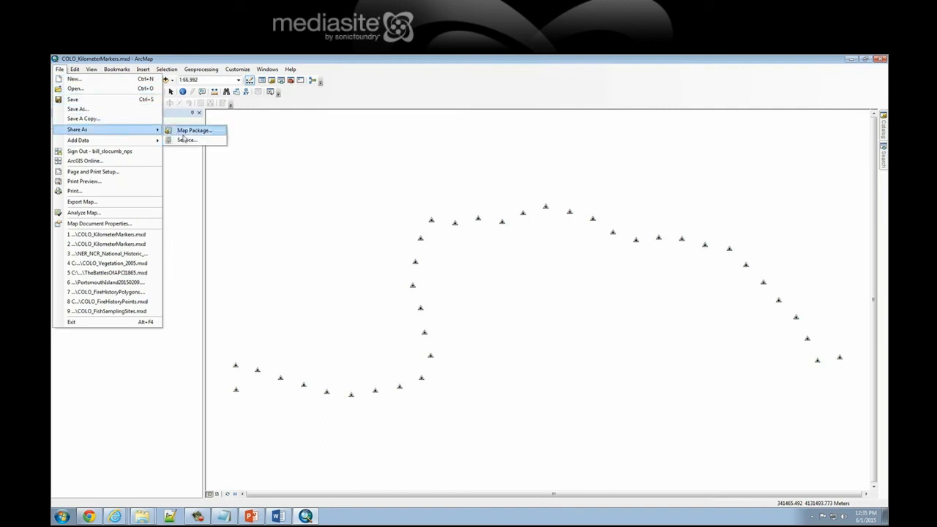
{"action": "mouse_move", "coordinate": [186, 140]}
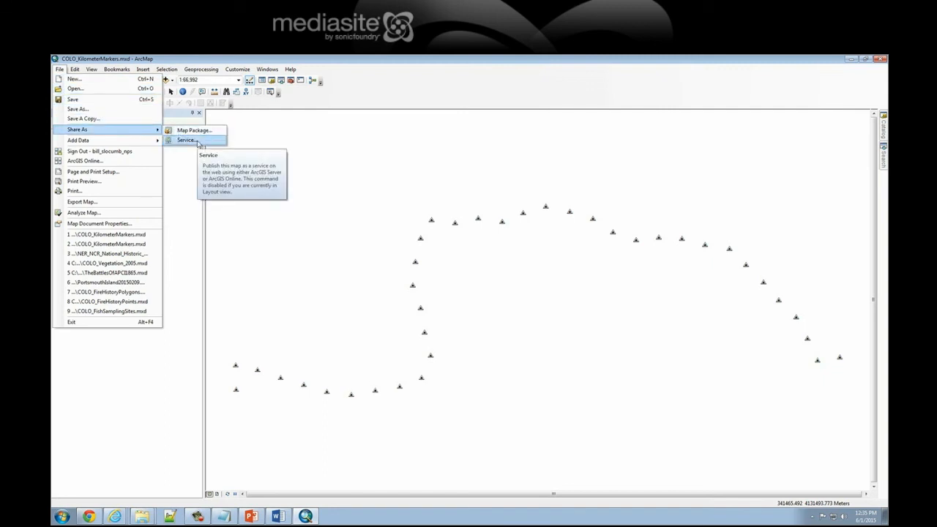